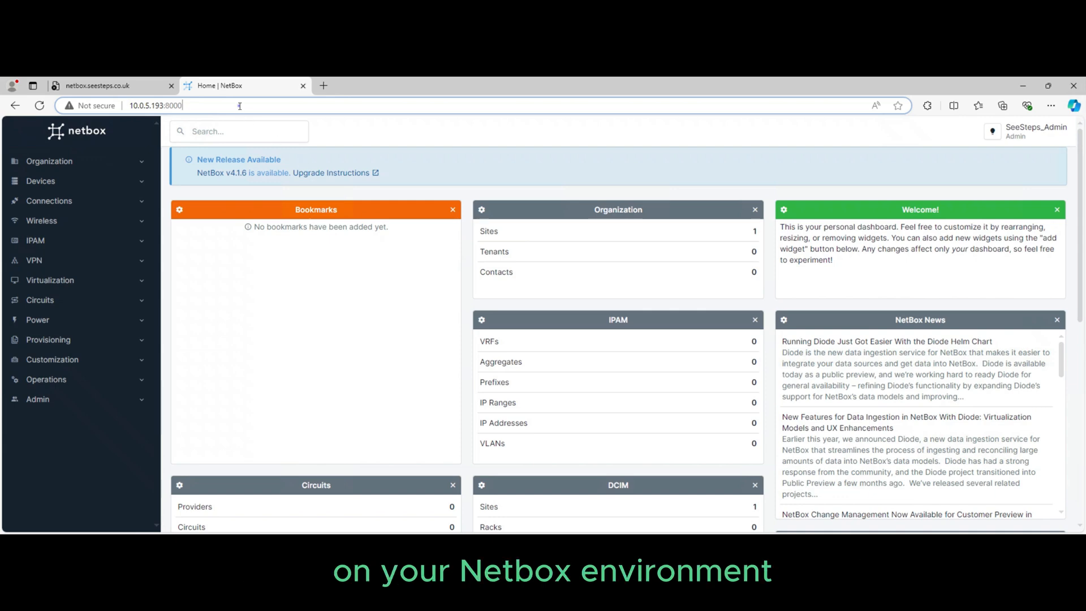
Step: Install Nginx with 'sudo apt install nginx', confirming with y
{"action": "key", "text": "Return"}
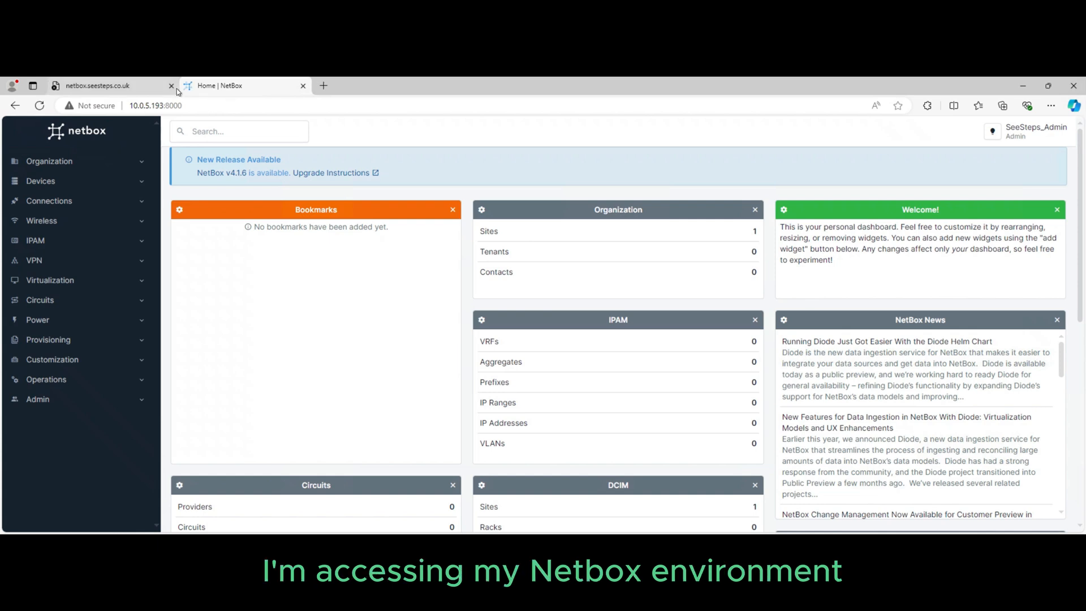
{"action": "left_click", "coordinate": [97, 85]}
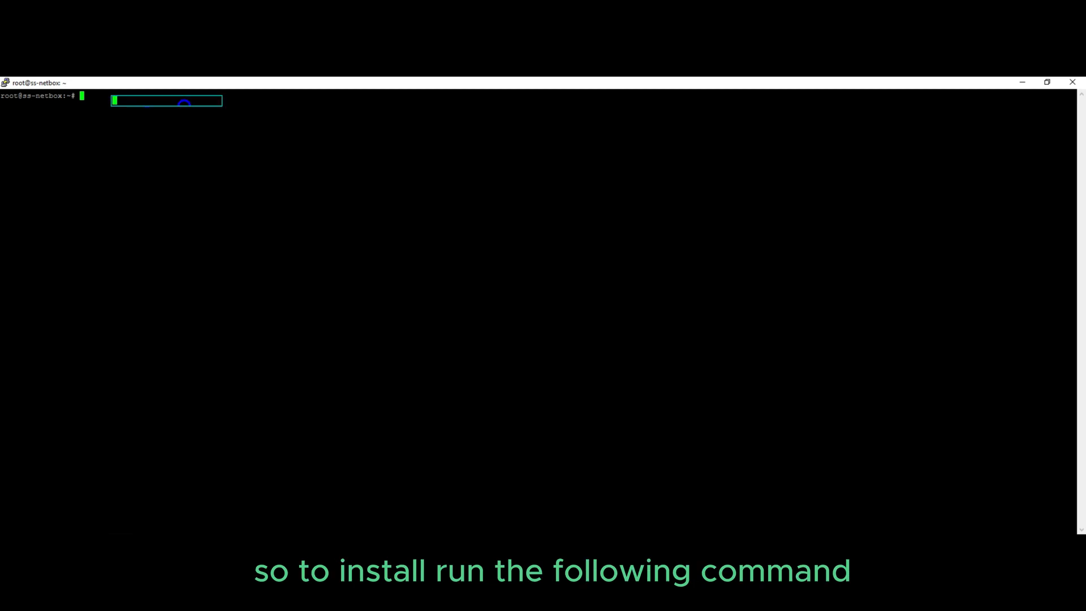
{"action": "type", "text": "sudo apt install nginx"}
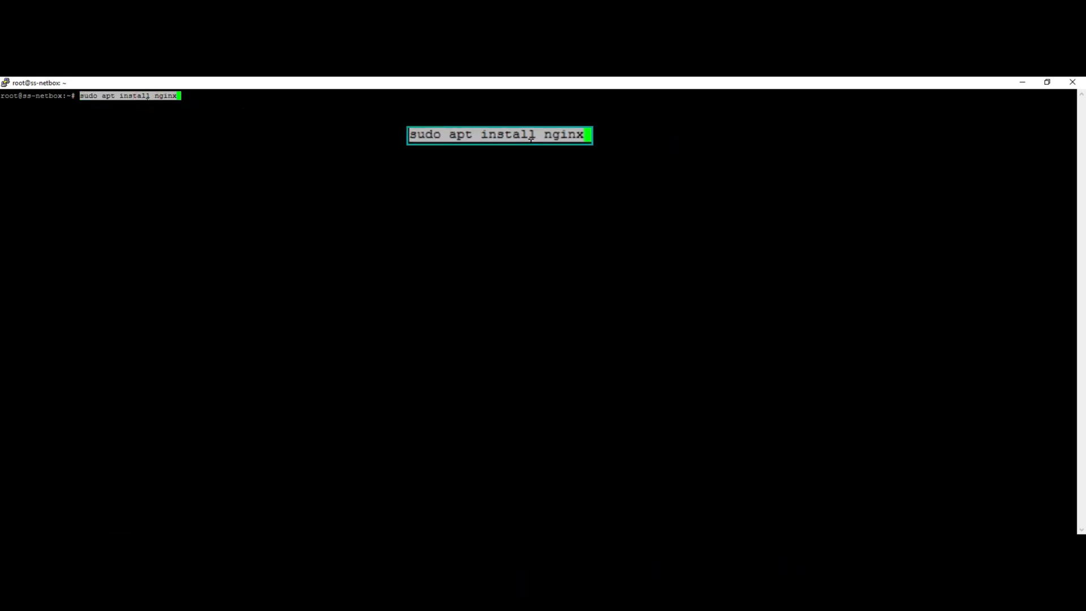
{"action": "key", "text": "Return"}
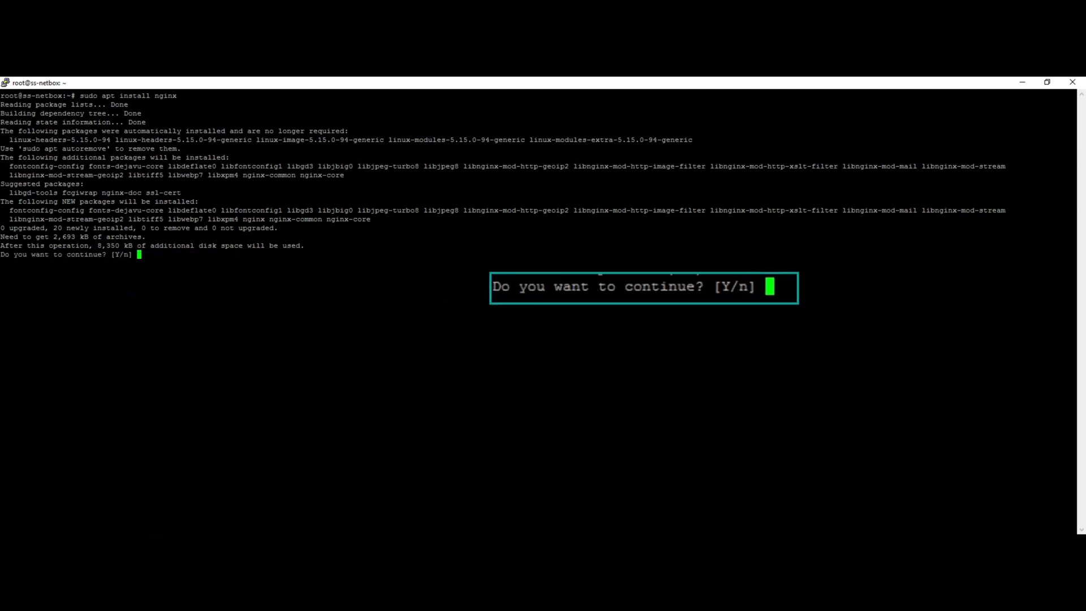
{"action": "type", "text": "y"}
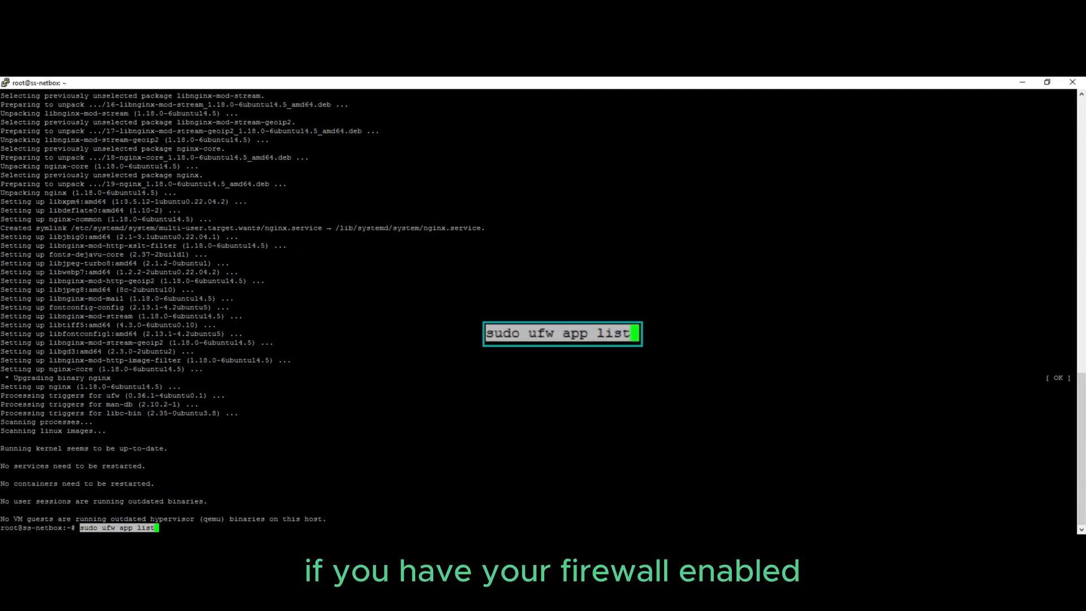
Step: List the ufw app profiles, then start editing the netbox.seesteps.co.uk Nginx site file
{"action": "key", "text": "Return"}
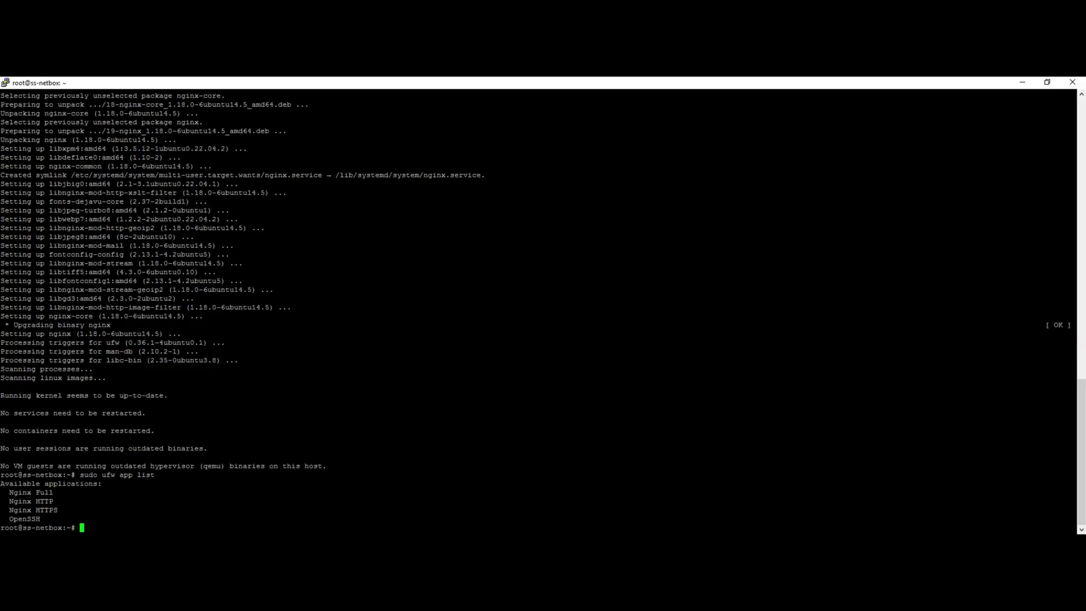
{"action": "type", "text": "sudo nano /etc/nginx/sites-available/netbox.seesteps.co.uk"}
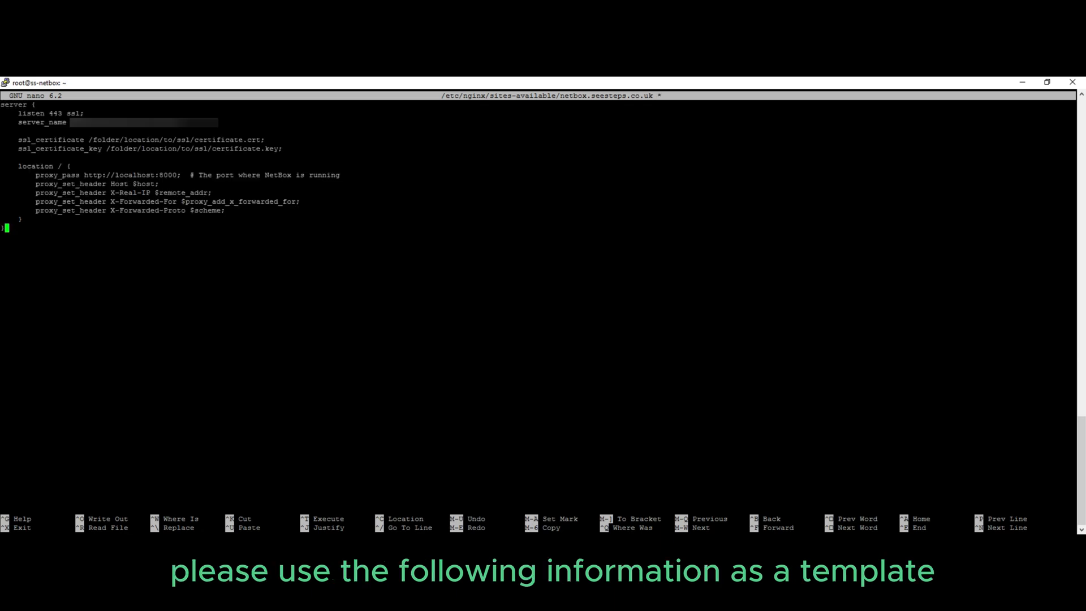
Step: Set server_name to netbox.seesteps.co.uk in the site's server block proxying to localhost:8000
{"action": "type", "text": "netbox.seesteps.co.uk;"}
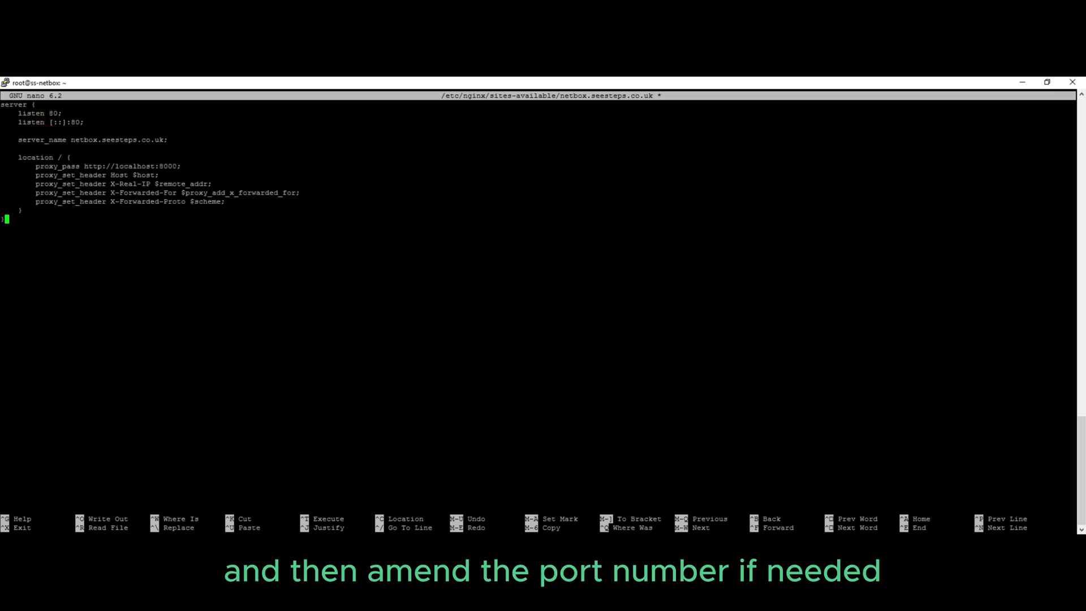
{"action": "double_click", "coordinate": [167, 166]}
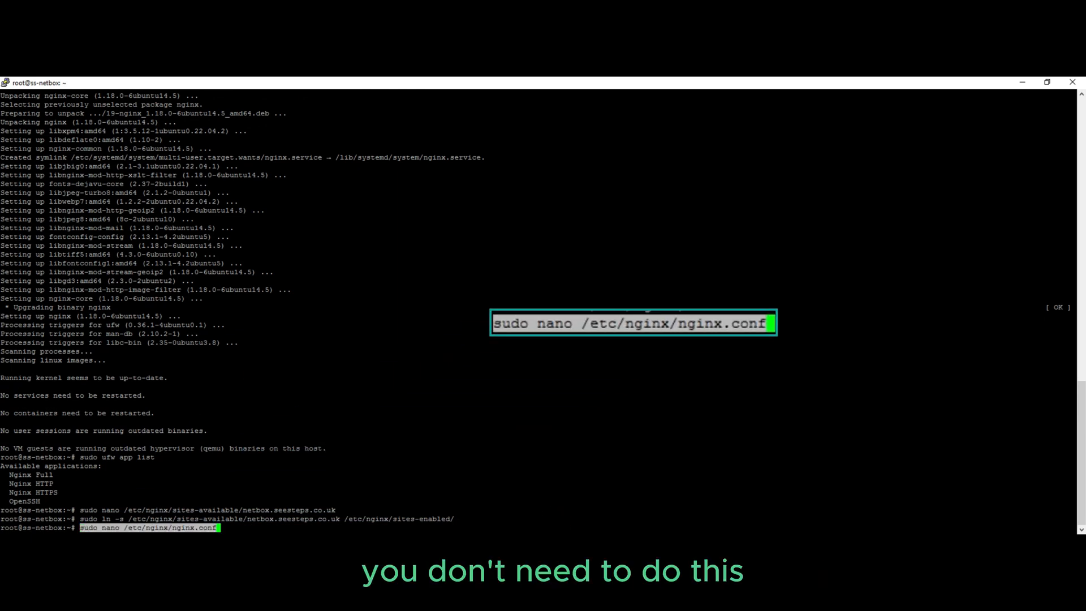
Step: Uncomment server_names_hash_bucket_size 64 in /etc/nginx/nginx.conf and save it
{"action": "key", "text": "Return"}
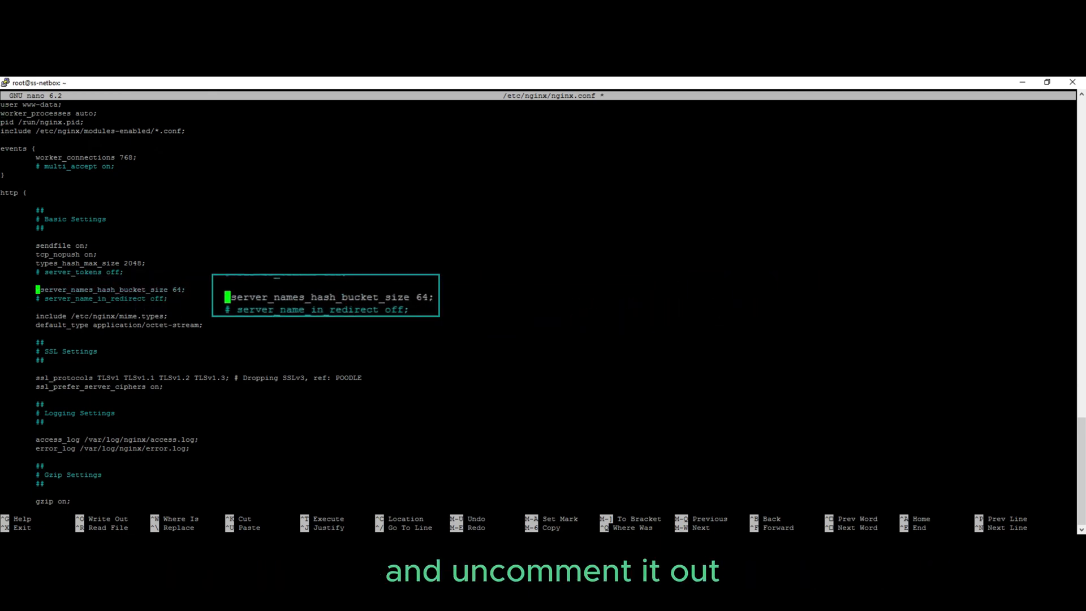
{"action": "key", "text": "ctrl+o"}
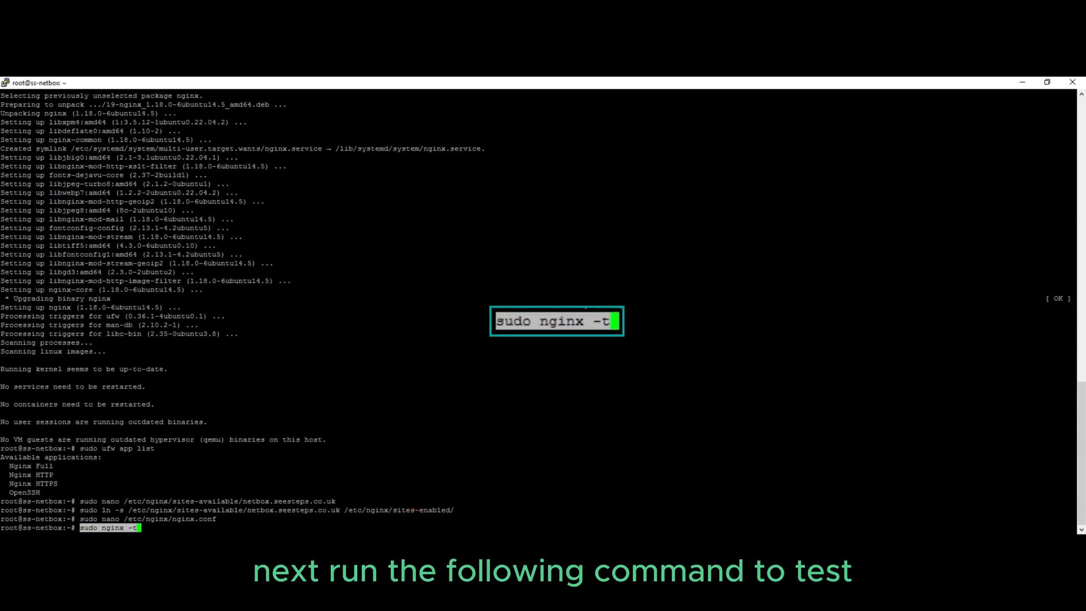
Step: Pass the 'sudo nginx -t' config test and restart Nginx via systemctl
{"action": "key", "text": "Return"}
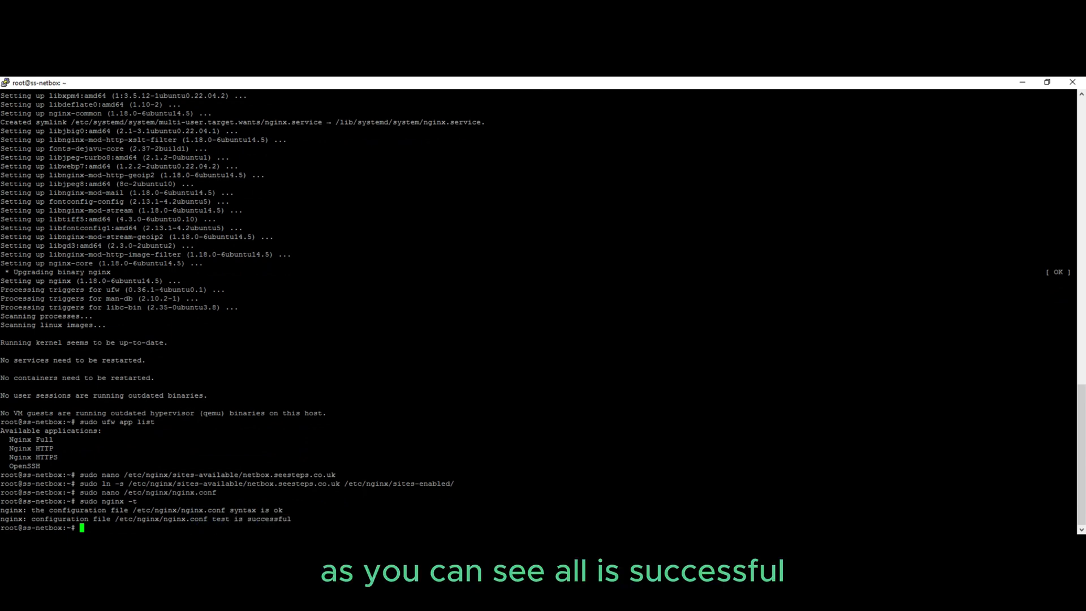
{"action": "type", "text": "sudo systemctl restart nginx"}
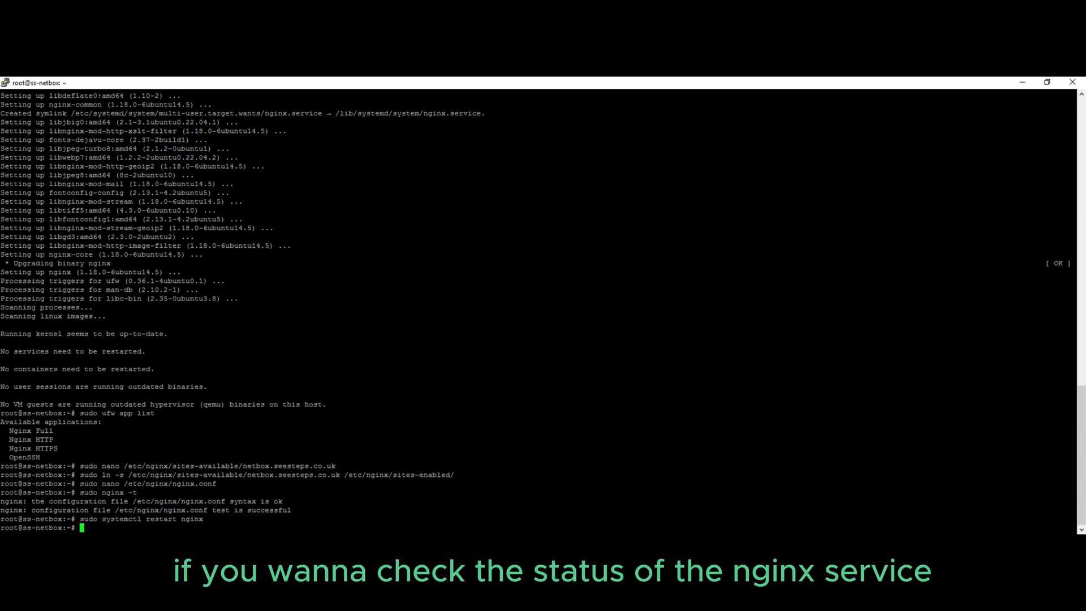
{"action": "key", "text": "Return"}
{"action": "type", "text": "sudo apt-get remove certbot"}
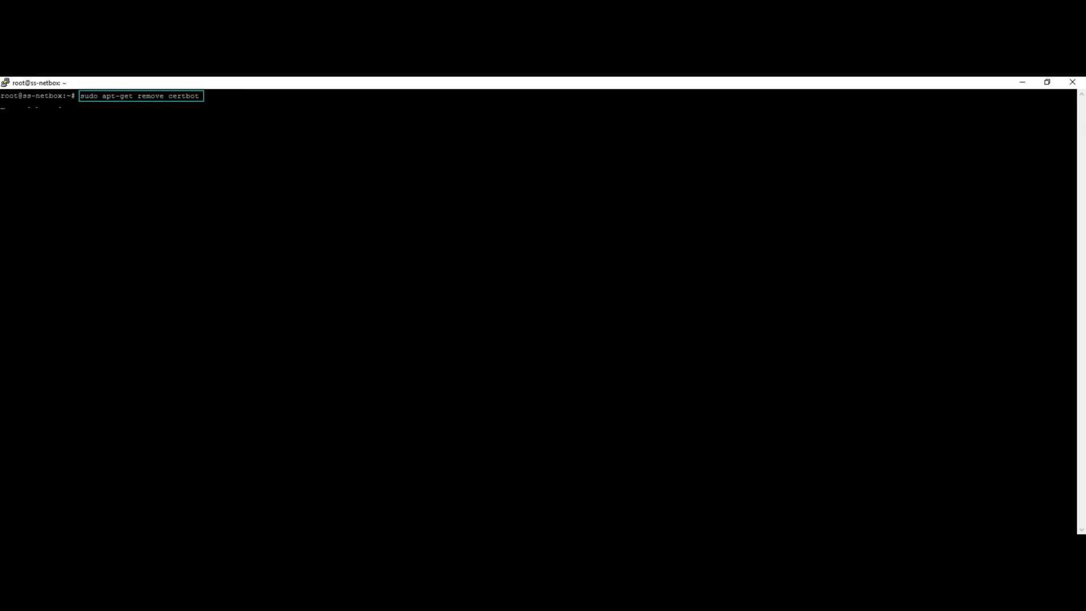
Step: Remove any apt-packaged Certbot and discard an unneeded snapd install command
{"action": "key", "text": "Return"}
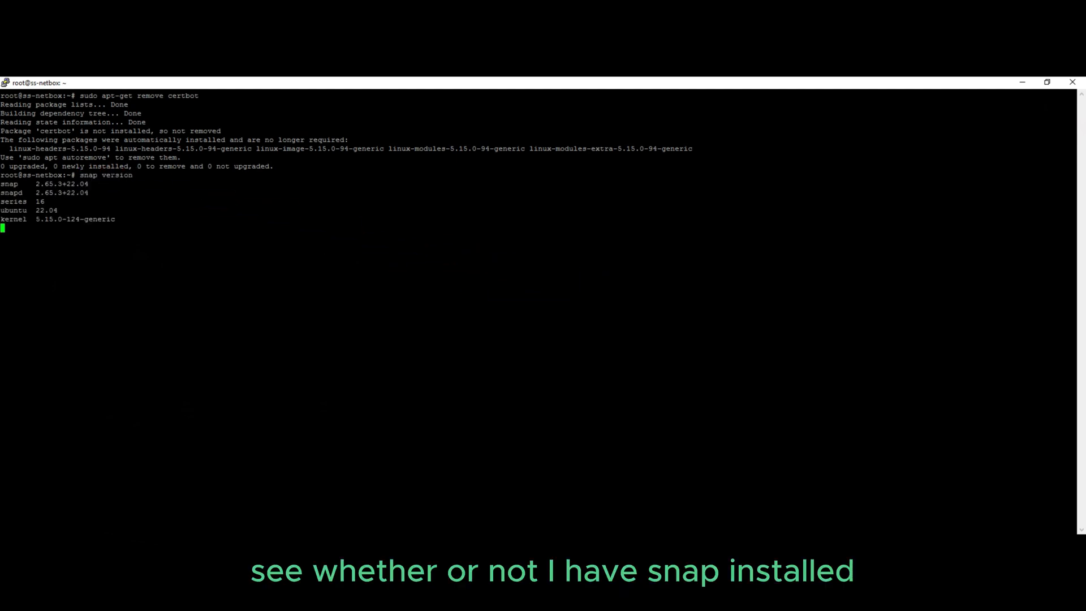
{"action": "key", "text": "Return"}
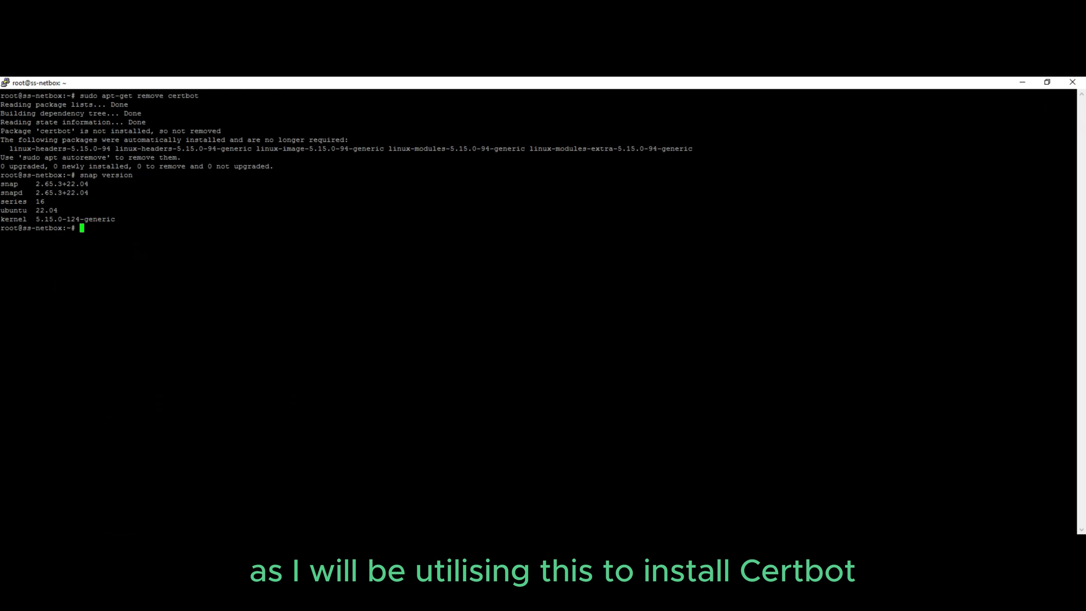
{"action": "type", "text": "sudo apt install snapd"}
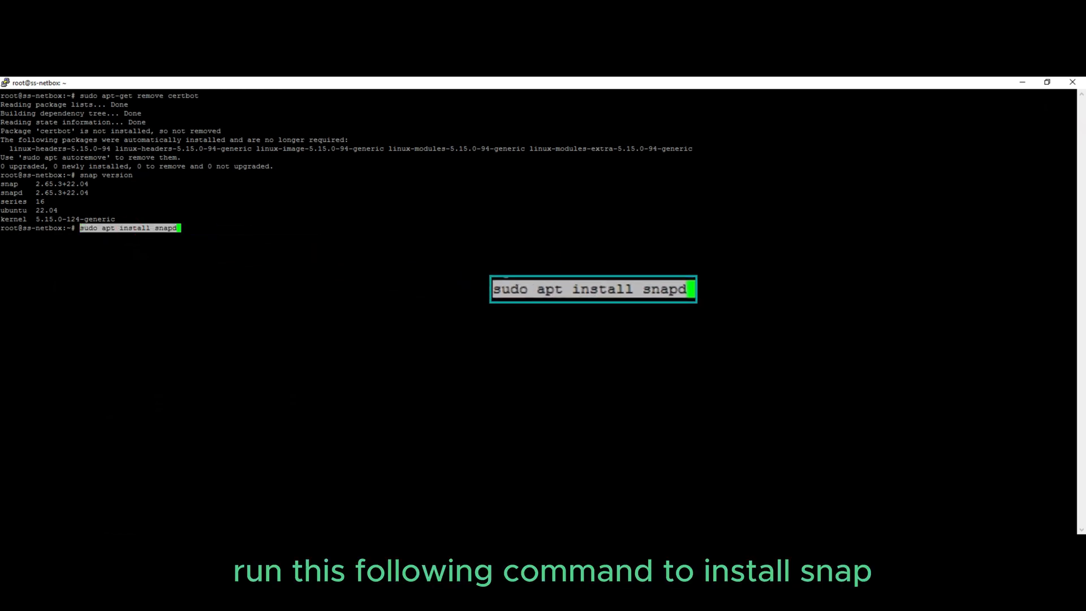
{"action": "key", "text": "BackSpace"}
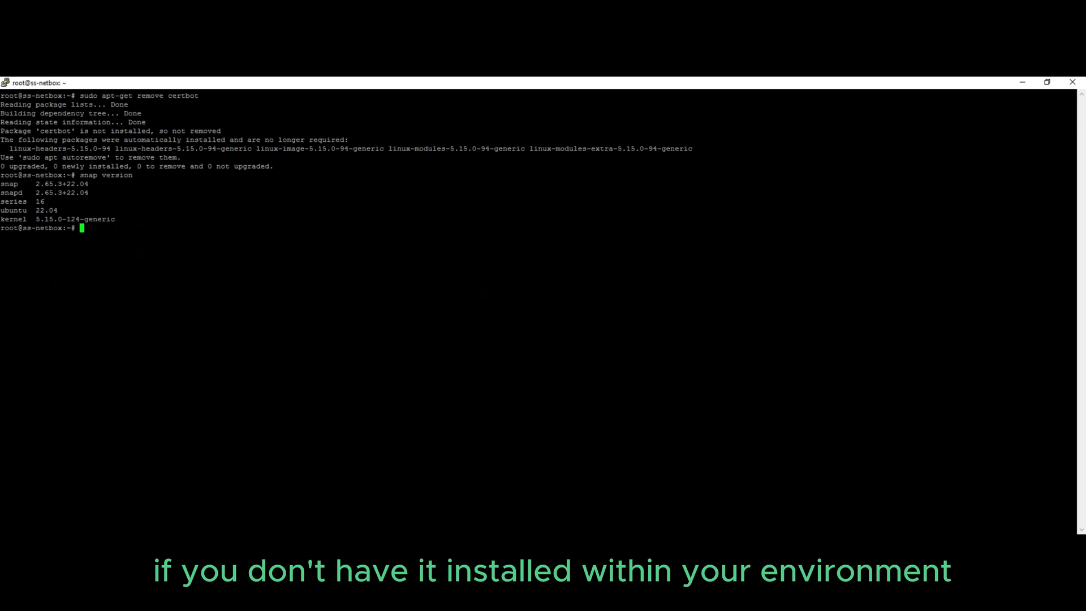
Step: Install Certbot as a classic snap and symlink /snap/bin/certbot to /usr/bin/certbot
{"action": "type", "text": "sudo snap install --classic certbot"}
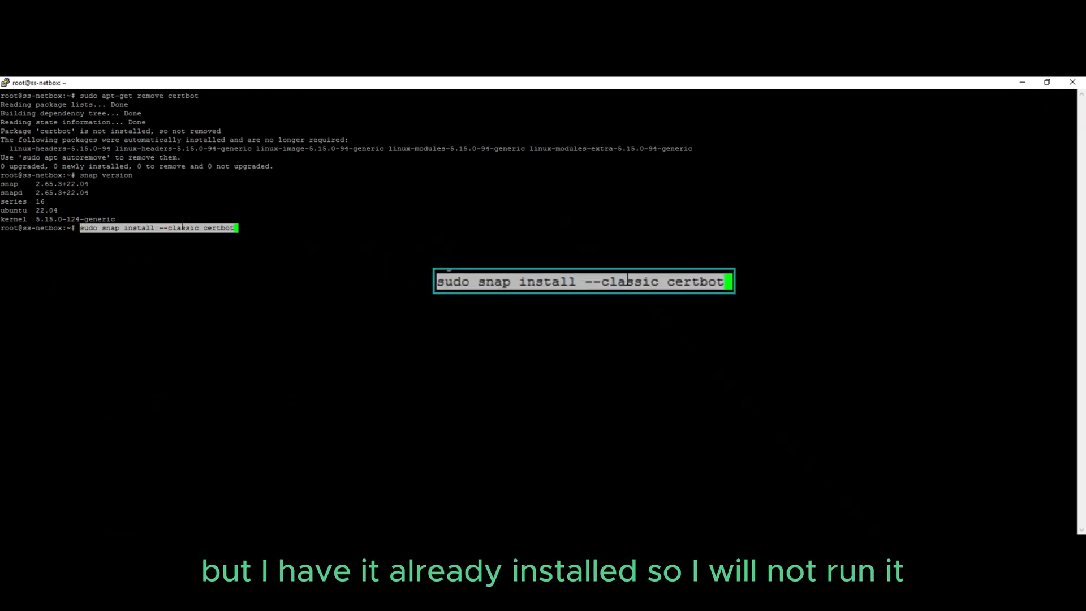
{"action": "key", "text": "Return"}
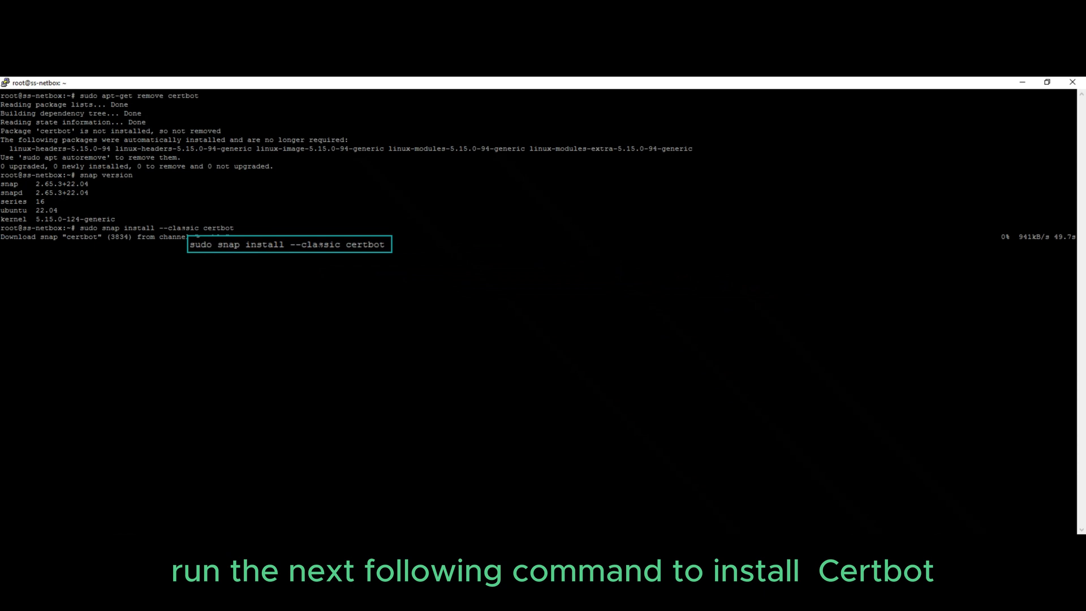
{"action": "key", "text": "Return"}
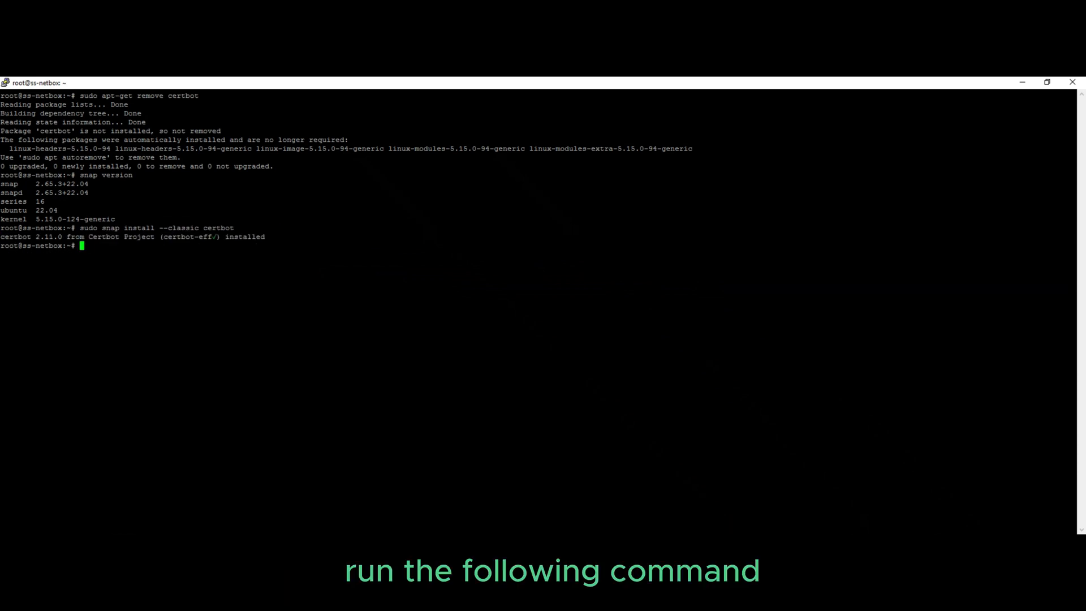
{"action": "type", "text": "sudo ln -s /snap/bin/certbot /usr/bin/certbot"}
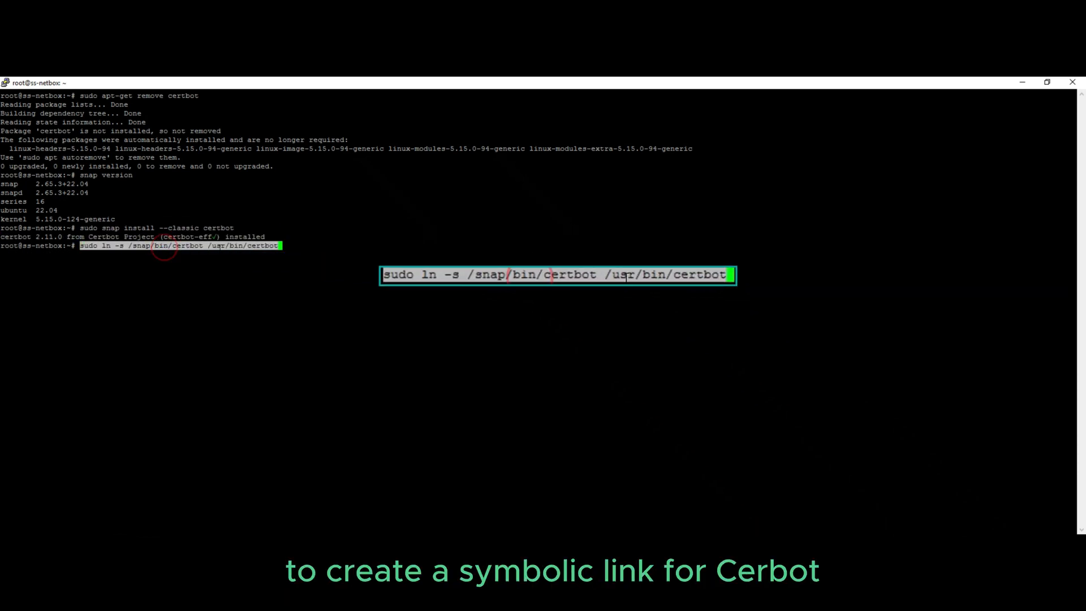
{"action": "key", "text": "Return"}
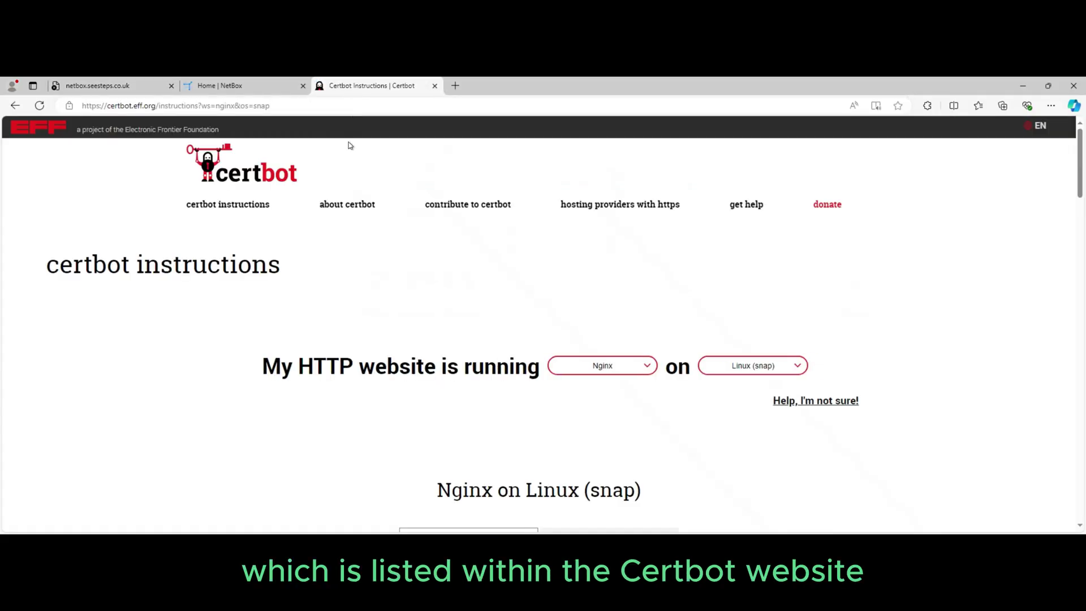
Step: Scroll the Certbot Nginx snap instructions and select the 'sudo certbot --nginx' command
{"action": "scroll", "scroll_direction": "down", "scroll_amount": 3}
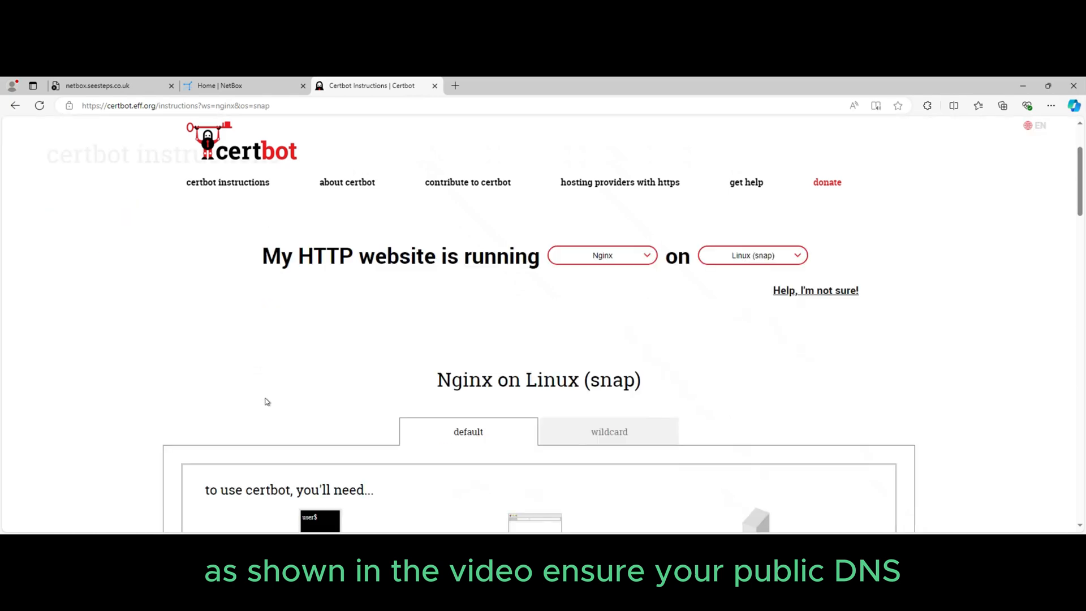
{"action": "scroll", "scroll_direction": "down", "scroll_amount": 3}
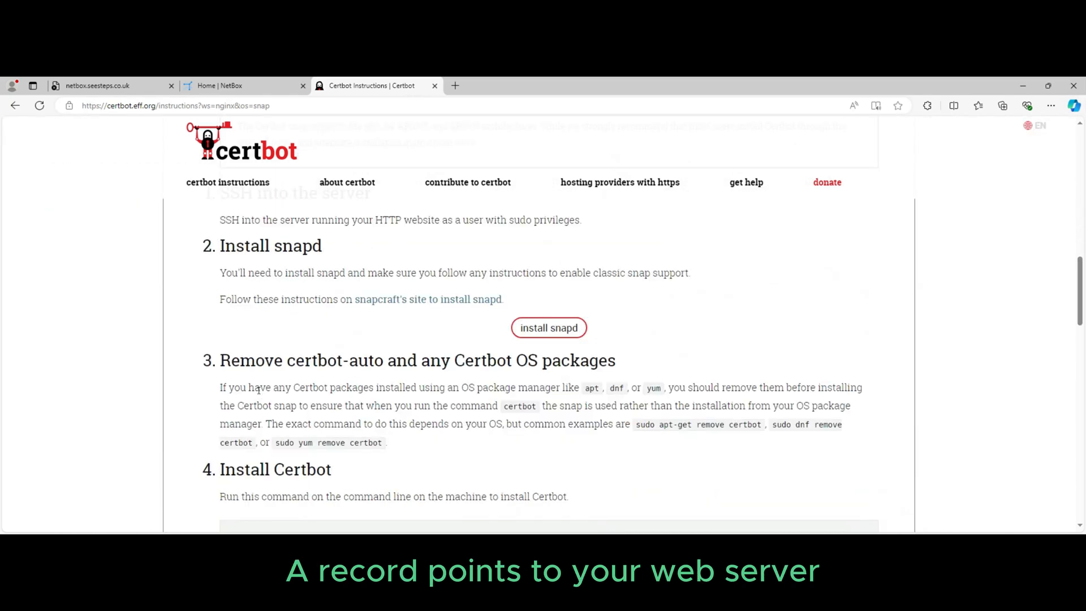
{"action": "scroll", "scroll_direction": "down", "scroll_amount": 3}
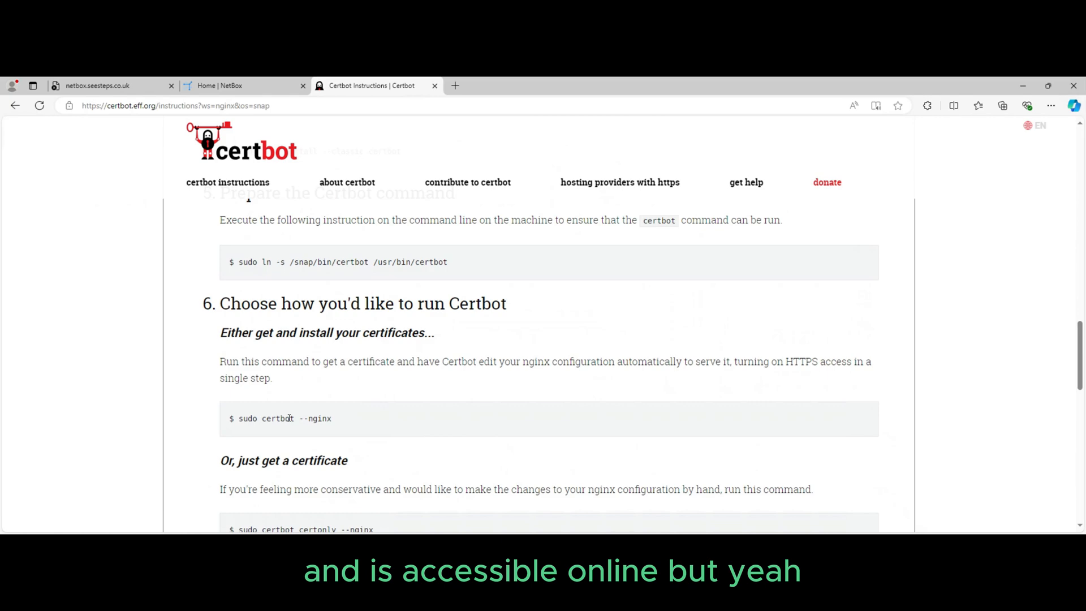
{"action": "scroll", "scroll_direction": "up", "scroll_amount": 3}
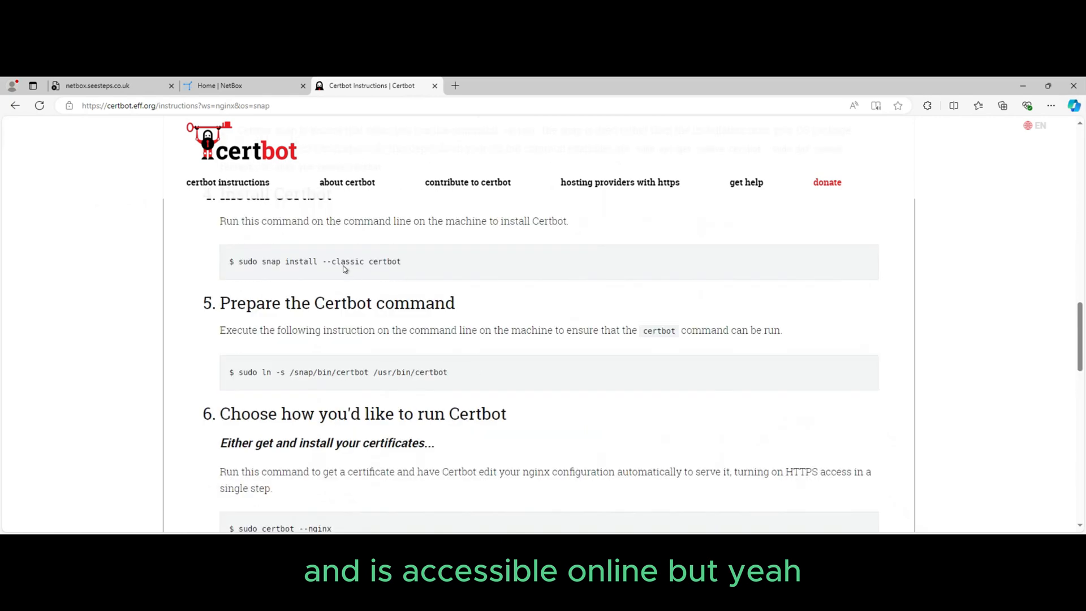
{"action": "scroll", "scroll_direction": "down", "scroll_amount": 3}
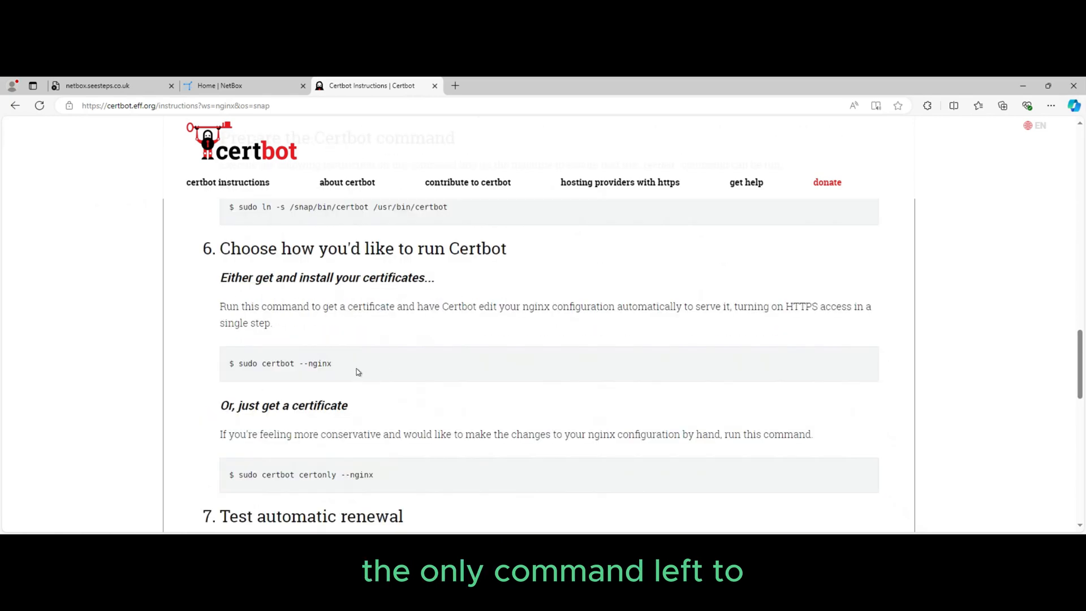
{"action": "double_click", "coordinate": [284, 363]}
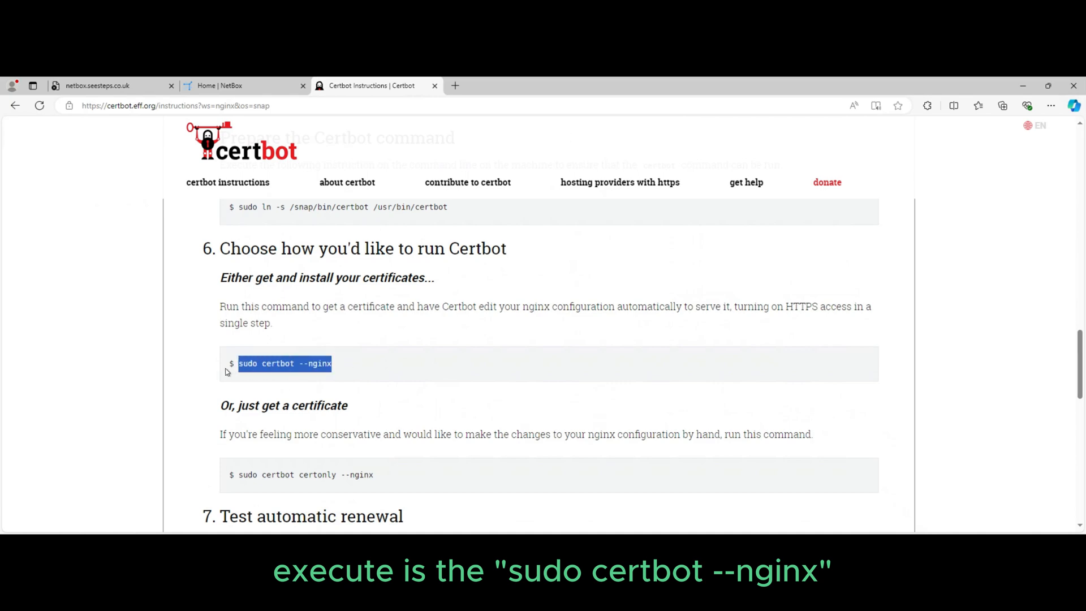
{"action": "scroll", "scroll_direction": "down", "scroll_amount": 3}
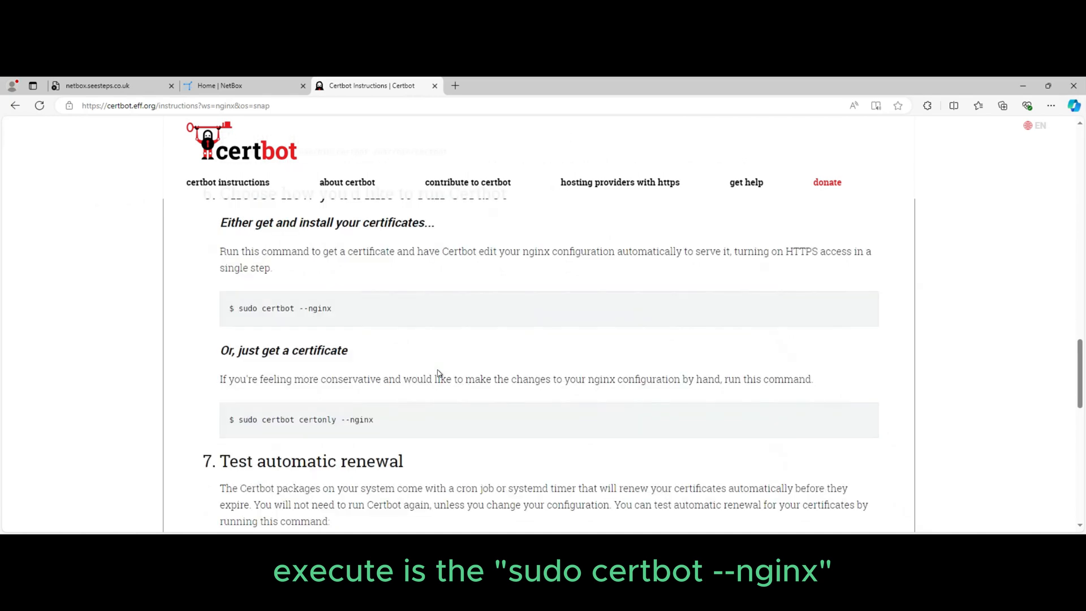
{"action": "scroll", "scroll_direction": "down", "scroll_amount": 3}
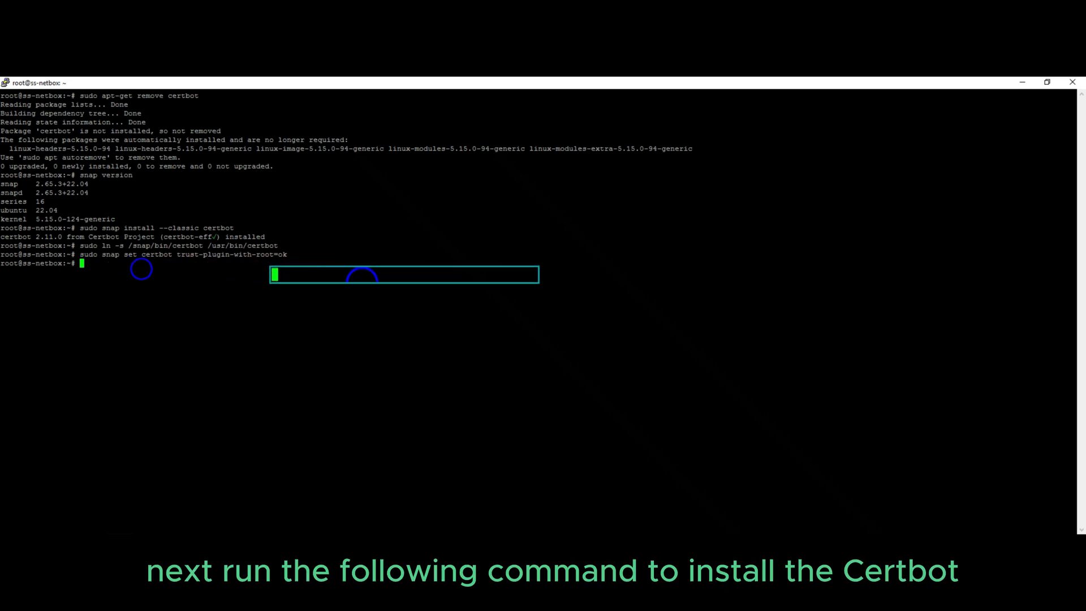
Step: Install the certbot-dns-cloudflare snap plugin
{"action": "type", "text": "sudo snap install certbot-dns-cloudflare"}
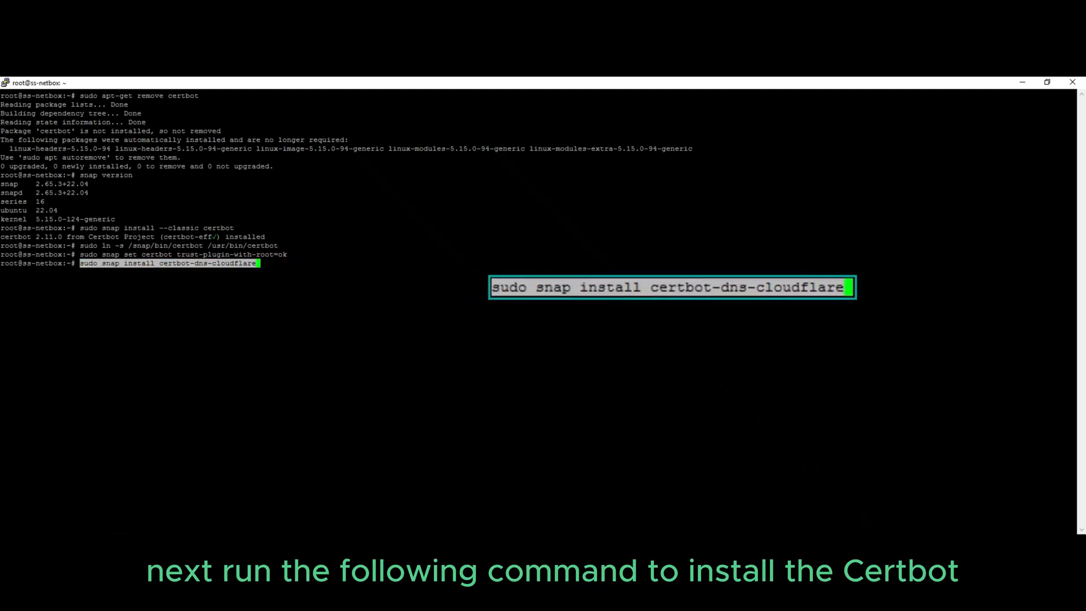
{"action": "key", "text": "Return"}
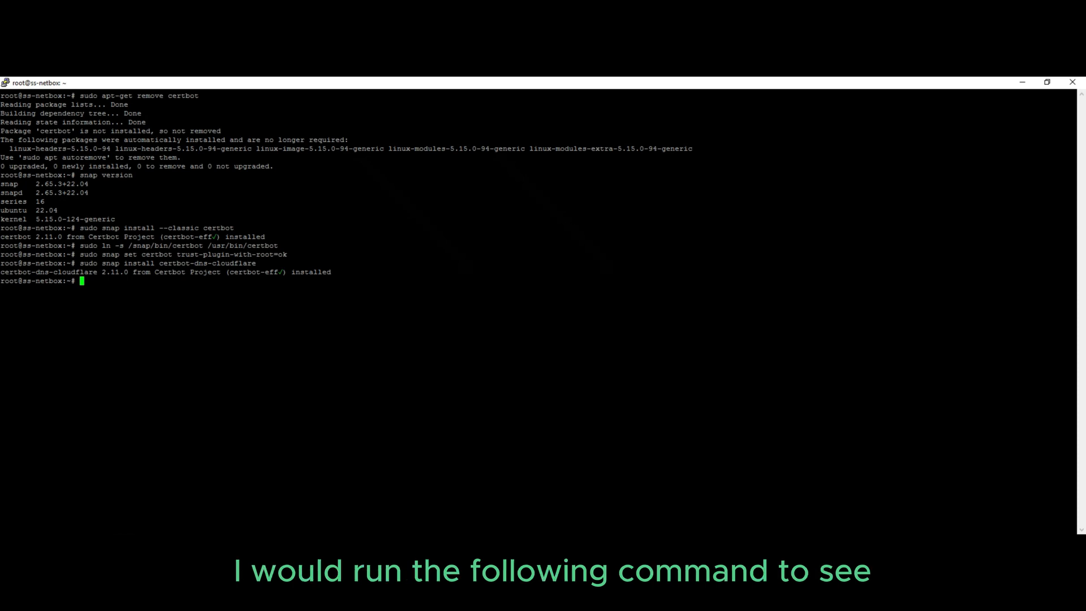
Step: Run 'sudo certbot plugins' to confirm dns-cloudflare is listed, then prepare the secrets mkdir
{"action": "type", "text": "sudo certbot plugins"}
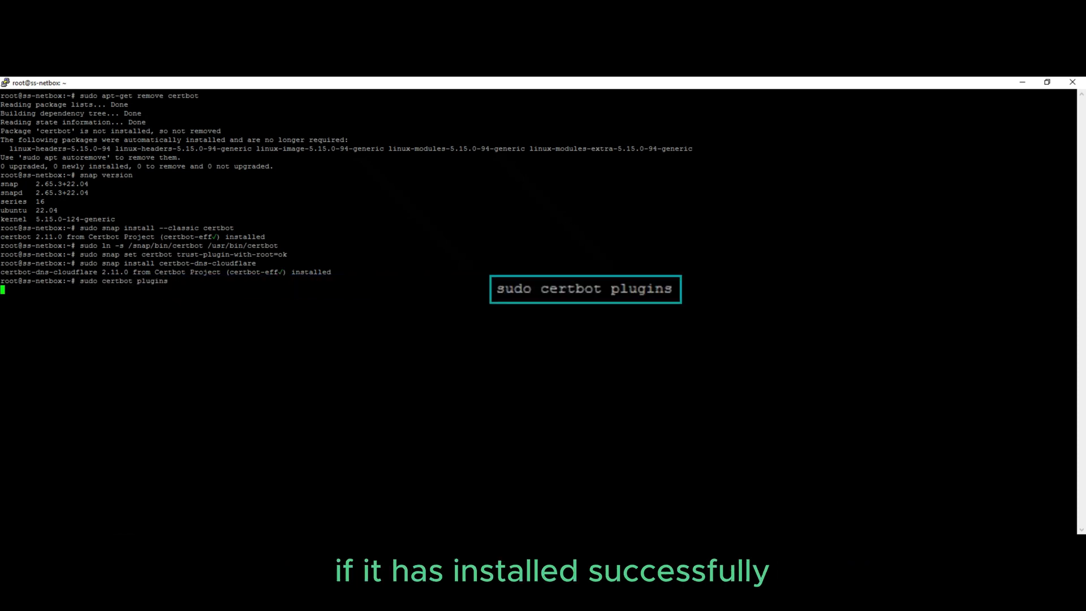
{"action": "key", "text": "Return"}
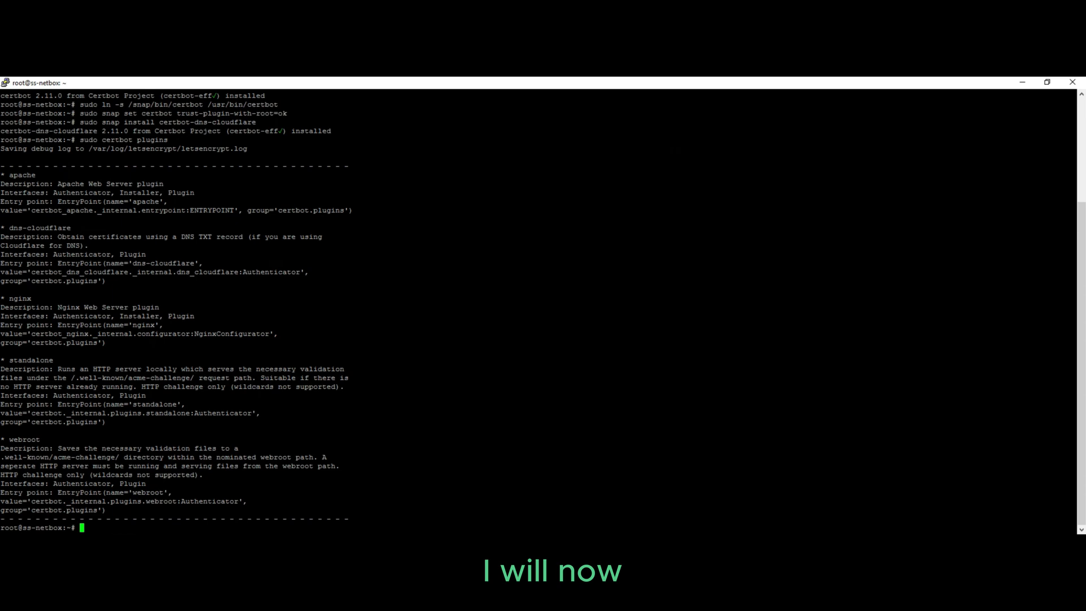
{"action": "type", "text": "sudo mkdir -p ~/.secrets/certbot"}
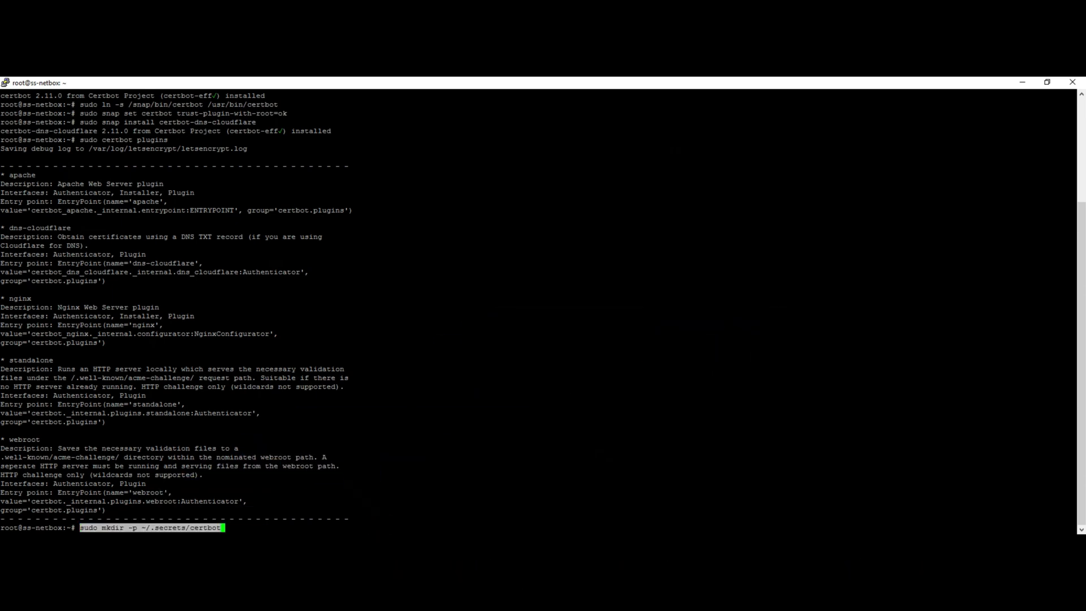
Step: Create ~/.secrets/certbot and start a new cloudflare.ini file in nano
{"action": "key", "text": "Return"}
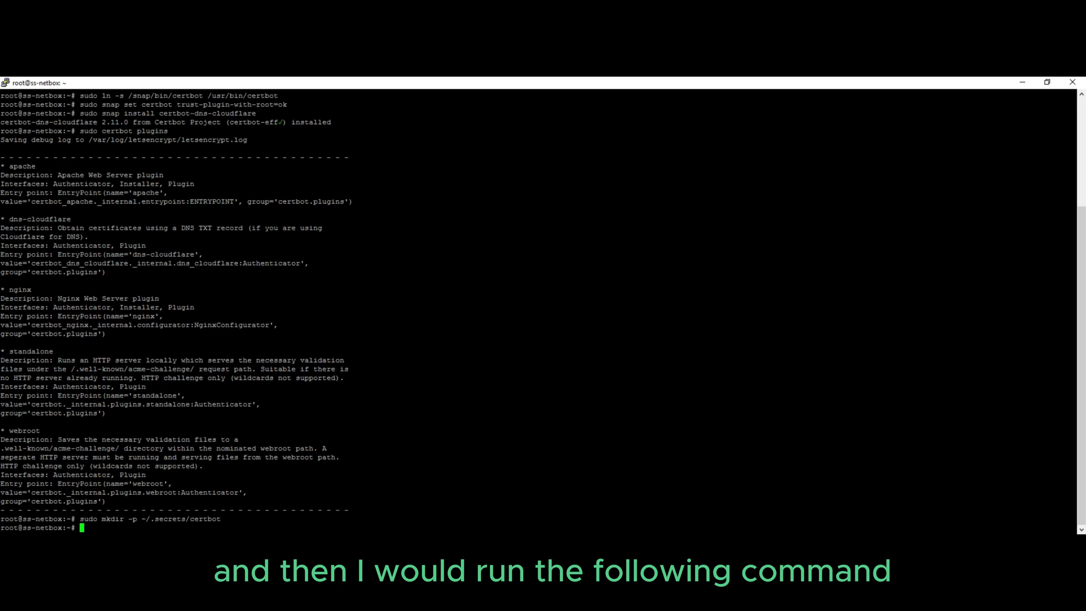
{"action": "type", "text": "sudo nano ~/.secrets/certbot/cloudflare.ini"}
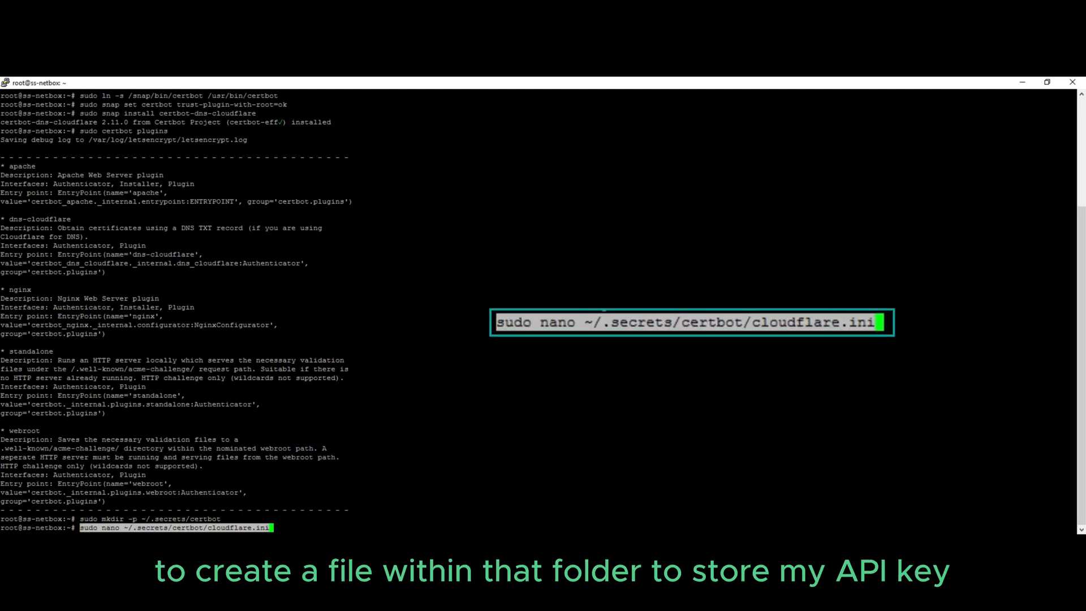
{"action": "key", "text": "Return"}
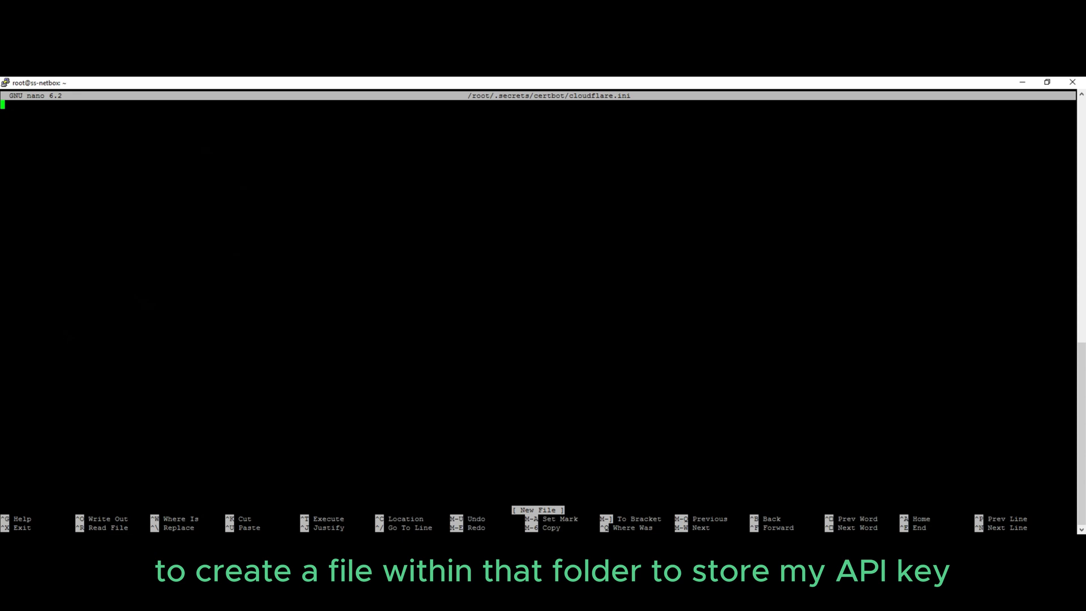
Step: Add the dns_cloudflare_api_token line to cloudflare.ini and save it
{"action": "type", "text": "dns_cloudflare_api_token = YOUR_PUBLIC_DNS_API_KEY-CHECK_VIDEO_DESCRIPTION_ON_HOW_TO_OBTAIN_THIS_FOR_YOUR_CLOUDFLARE_ACCOUNT"}
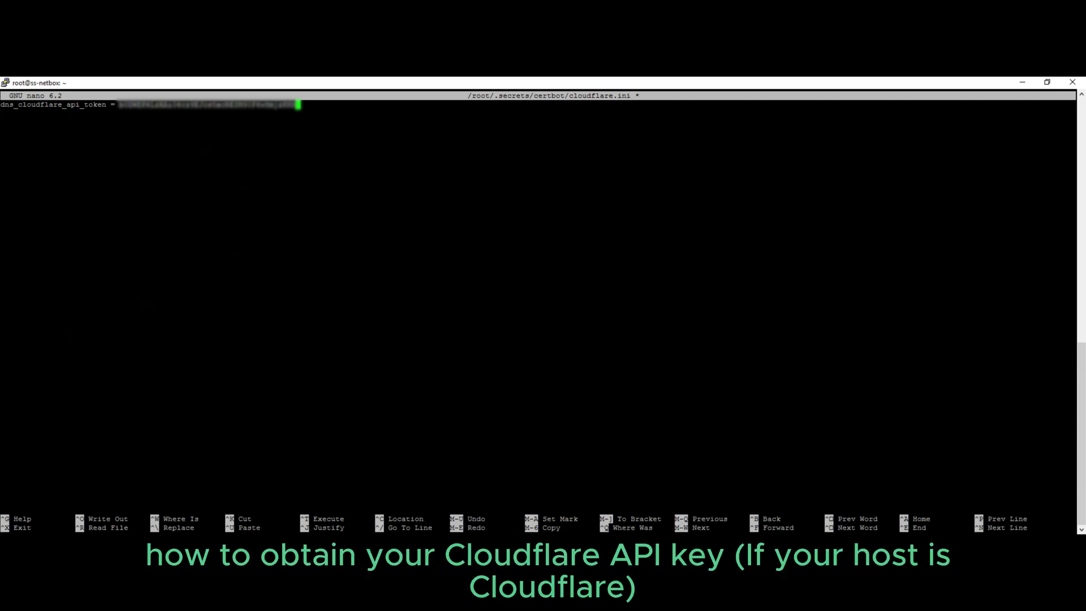
{"action": "key", "text": "ctrl+o"}
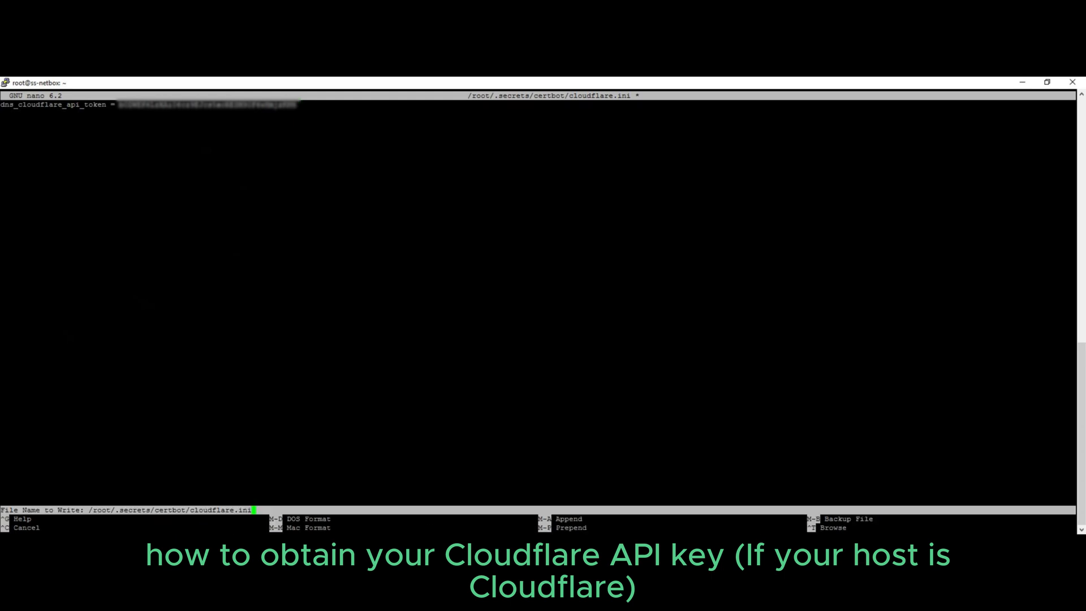
{"action": "key", "text": "ctrl+x"}
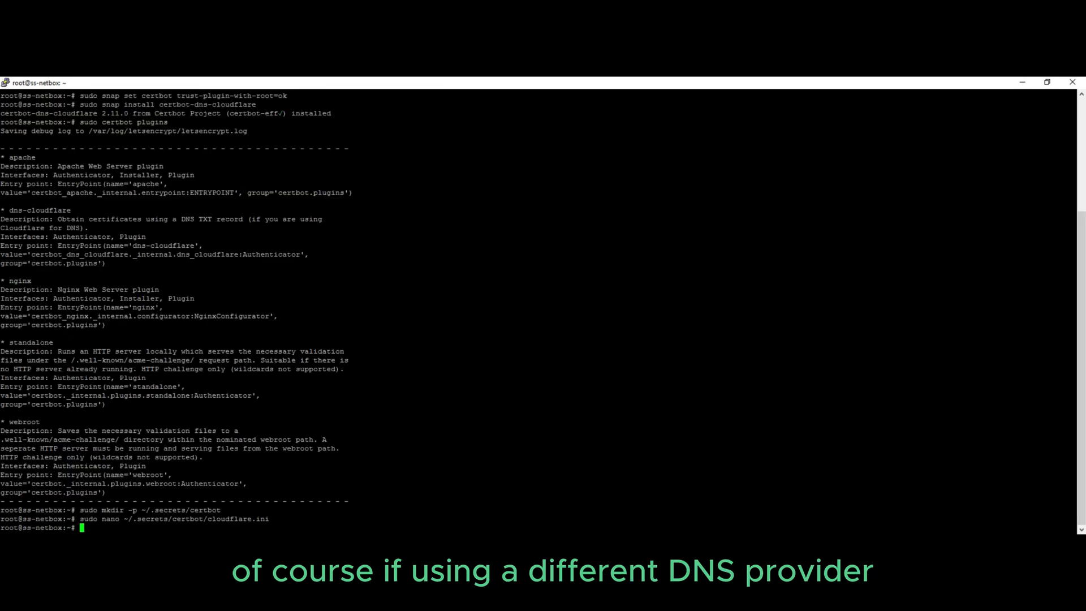
Step: Restrict ~/.secrets/certbot/cloudflare.ini to permissions 600
{"action": "type", "text": "sudo chmod 600 ~/.secrets/certbot/cloudflare.ini"}
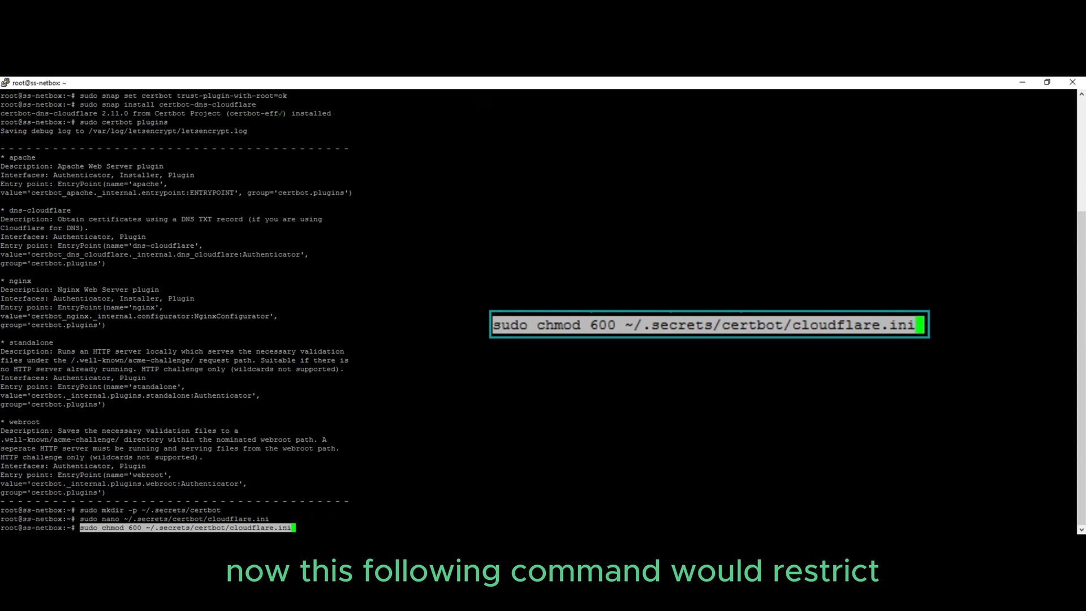
{"action": "key", "text": "Return"}
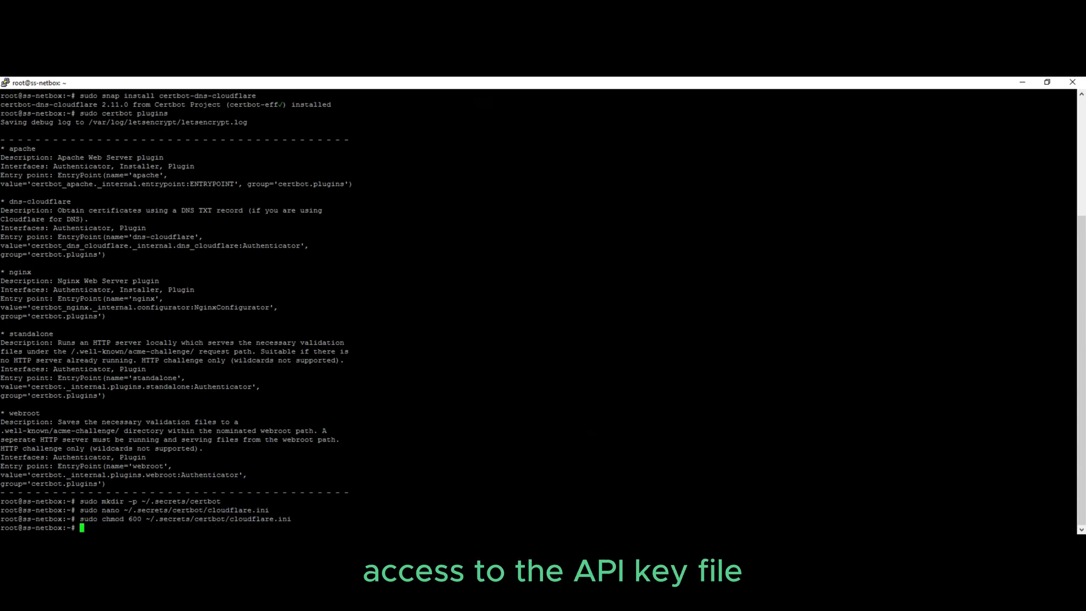
Step: Request a dns-cloudflare certificate for netbox.seesteps.co.uk with the nginx installer, entering email and agreeing
{"action": "type", "text": "sudo certbot -a dns-cloudflare --dns-cloudflare-credentials ~/.secrets/certbot/cloudflare.ini -i nginx -d netbox.seesteps.co.uk"}
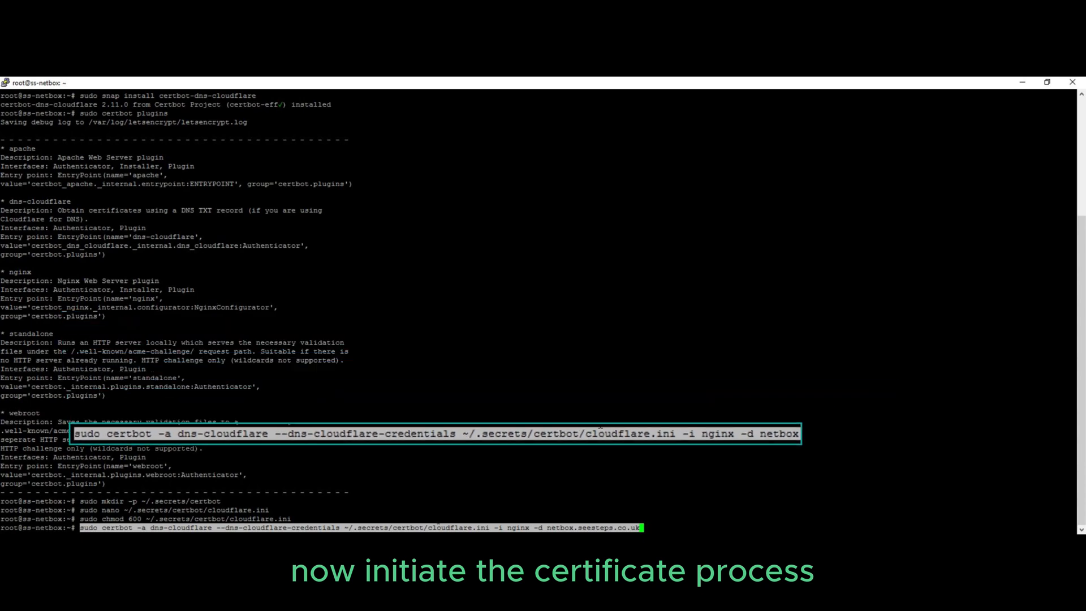
{"action": "key", "text": "Return"}
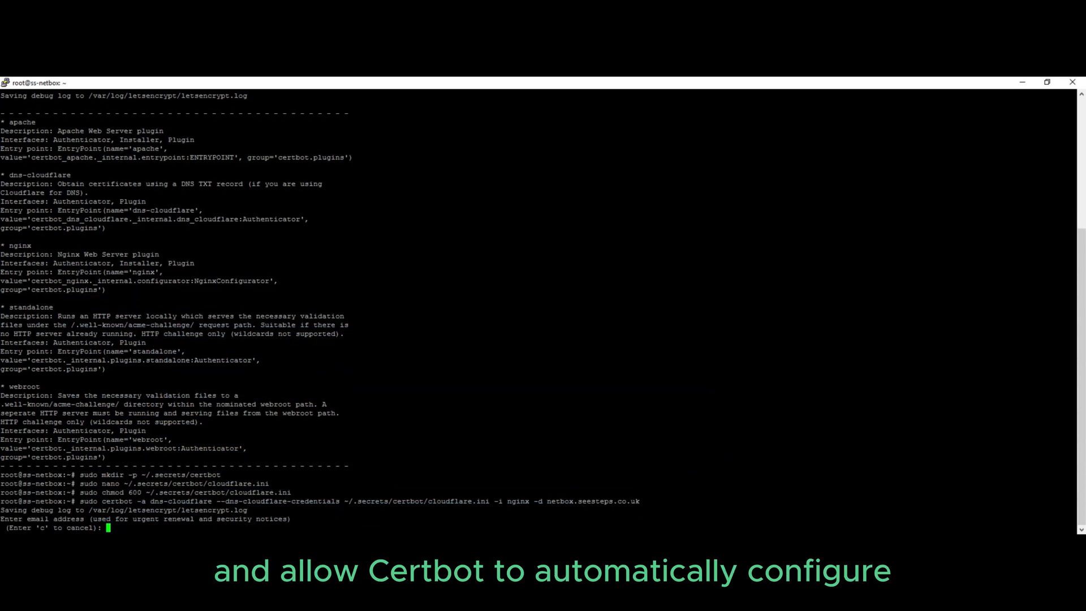
{"action": "type", "text": "it8"}
{"action": "type", "text": "y"}
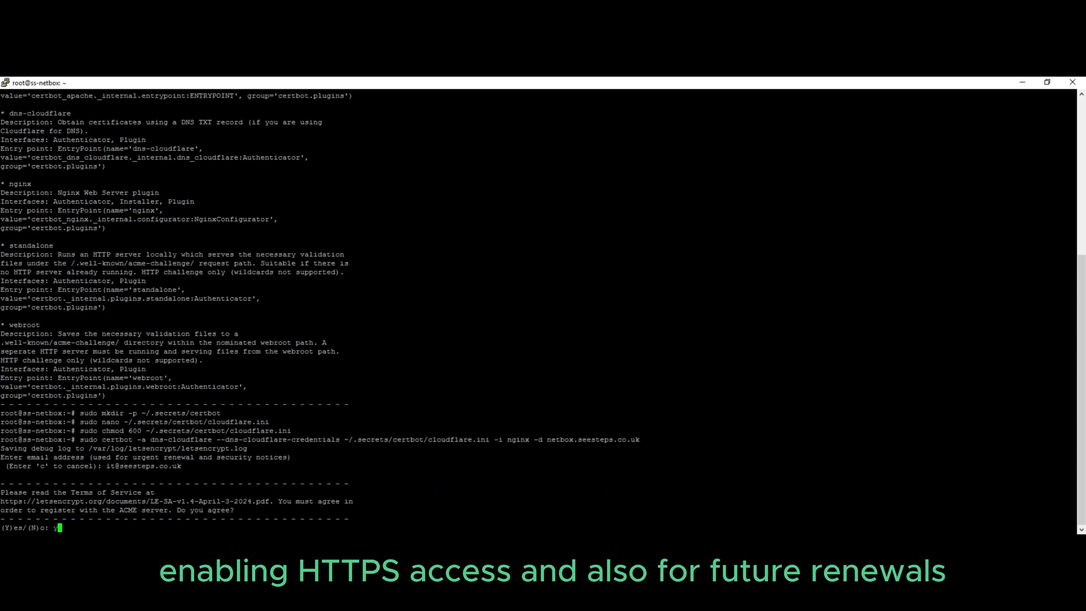
{"action": "key", "text": "Return"}
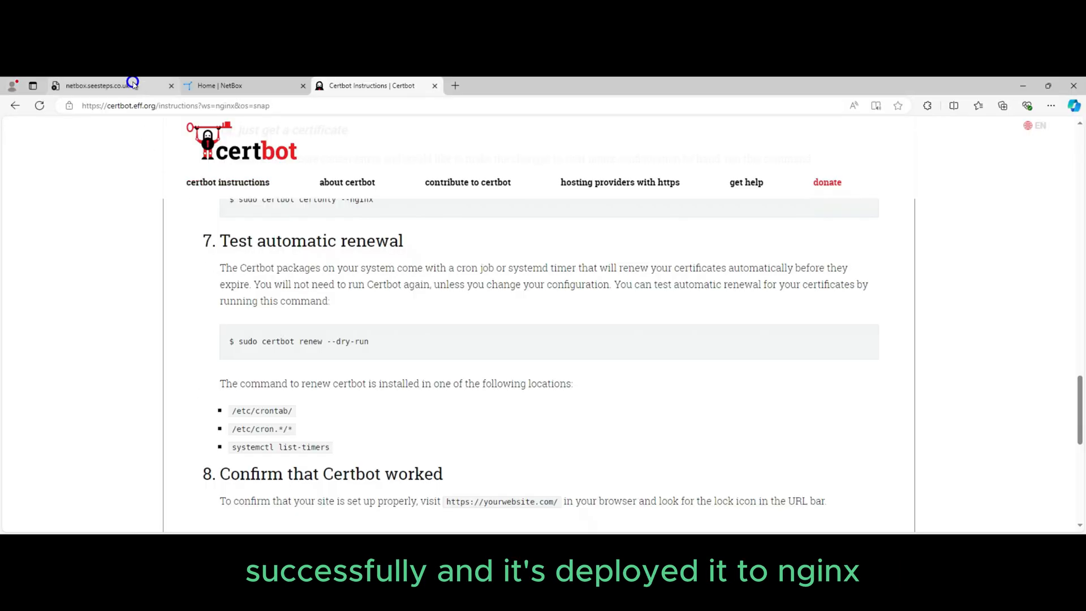
Step: Reload netbox.seesteps.co.uk over HTTPS and sign in as SeeSteps_Adm
{"action": "left_click", "coordinate": [104, 84]}
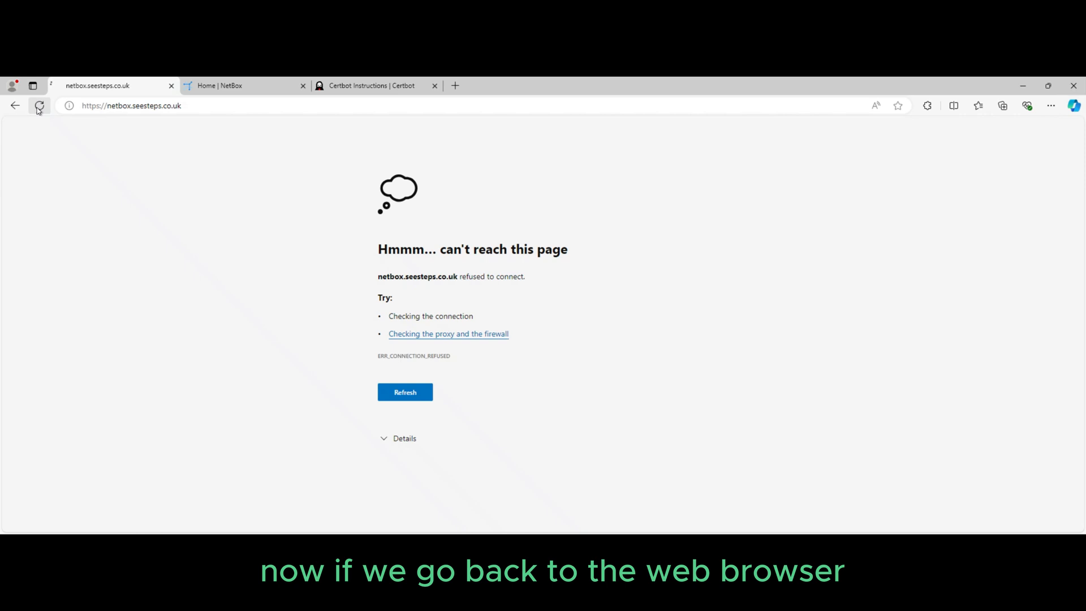
{"action": "left_click", "coordinate": [39, 105]}
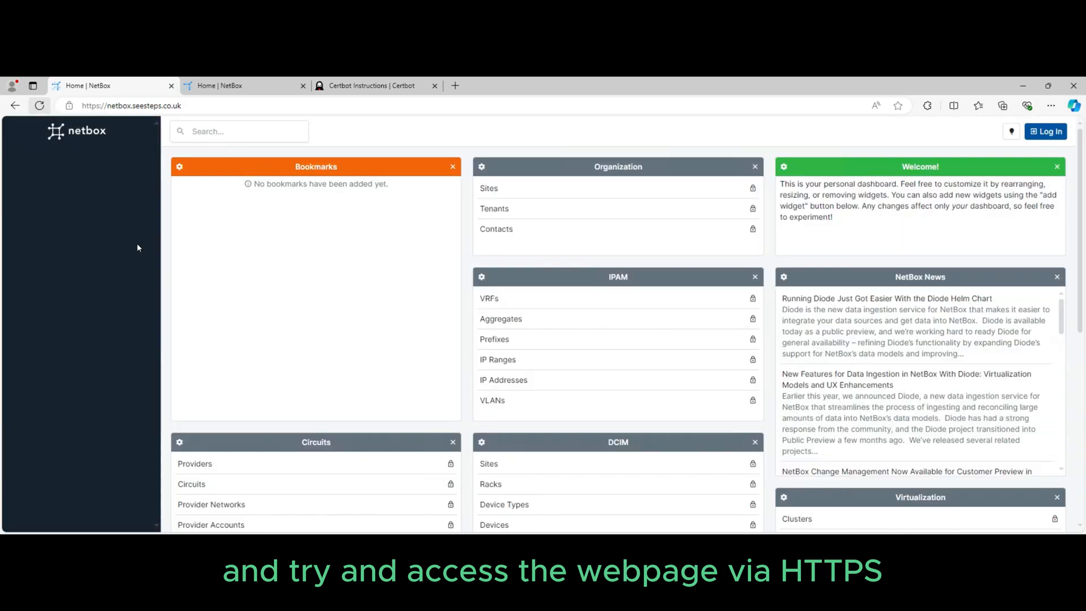
{"action": "mouse_move", "coordinate": [125, 126]}
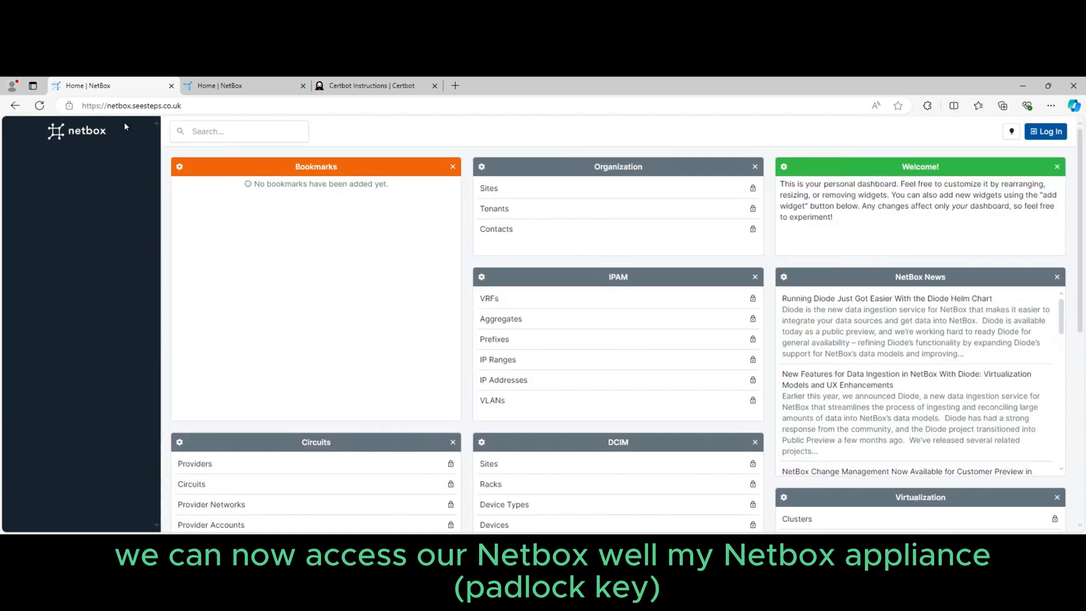
{"action": "mouse_move", "coordinate": [815, 192]}
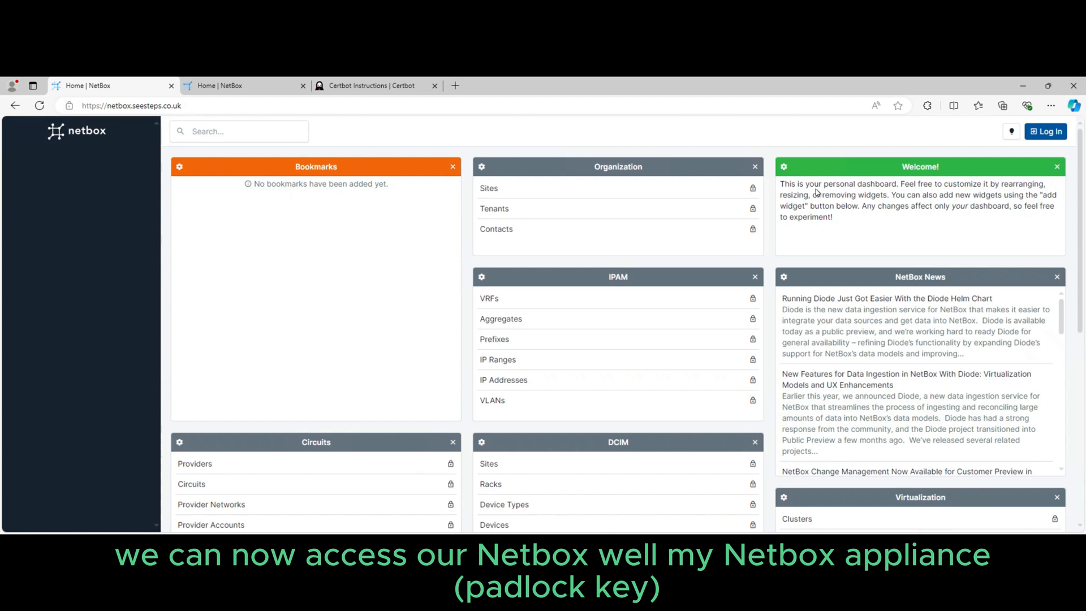
{"action": "left_click", "coordinate": [1045, 131]}
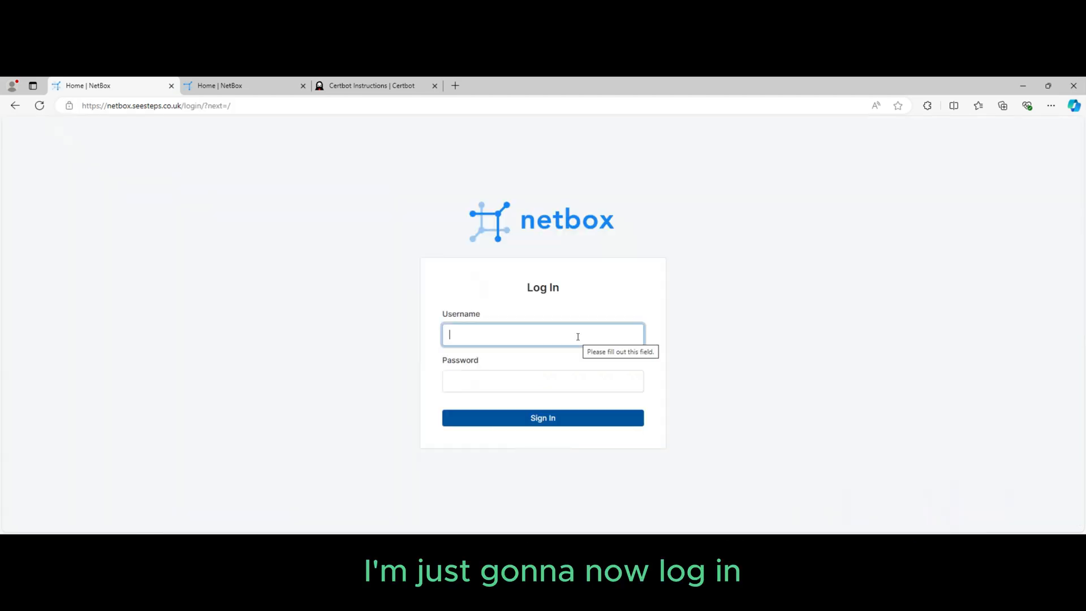
{"action": "type", "text": "Sees"}
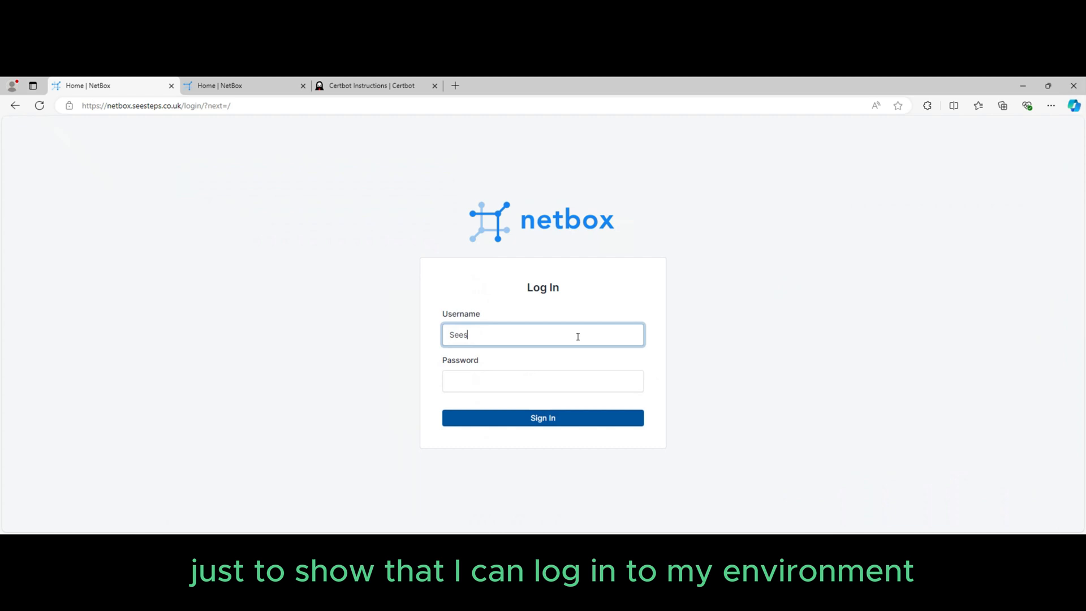
{"action": "type", "text": "SeeSteps_Admin"}
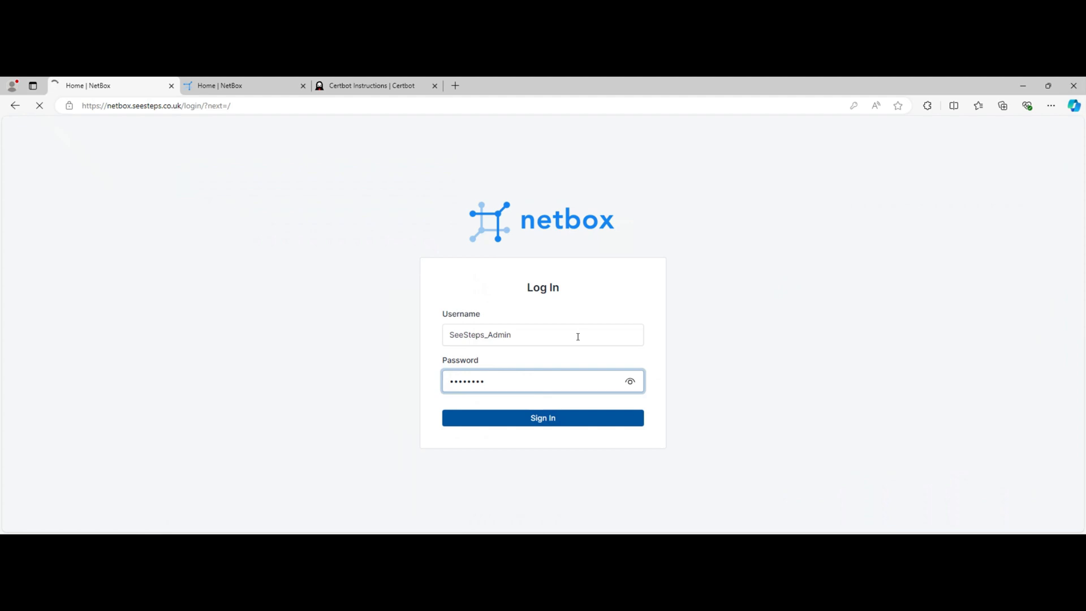
{"action": "left_click", "coordinate": [542, 417]}
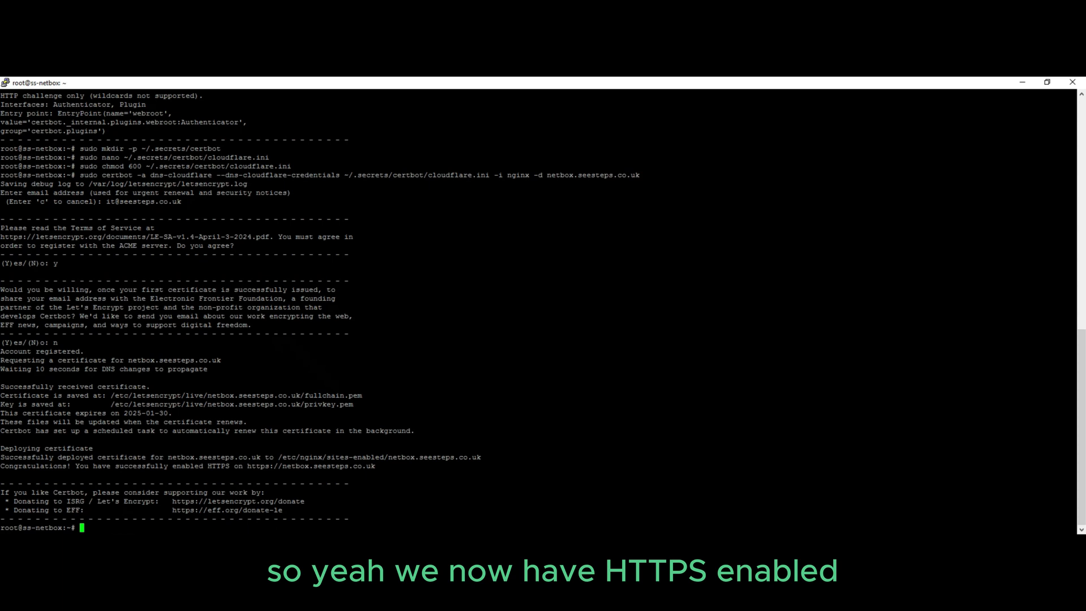
Step: Run sudo certbot renew --dry-run, then view Let's Encrypt's DNS-provider list
{"action": "type", "text": "sudo certbot renew --dry-run"}
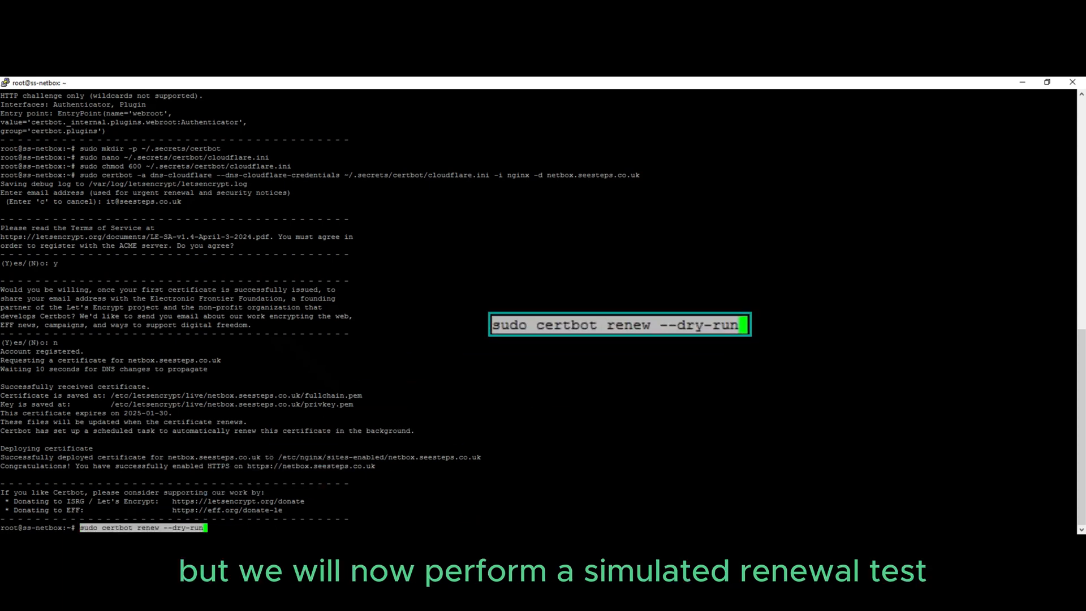
{"action": "key", "text": "Return"}
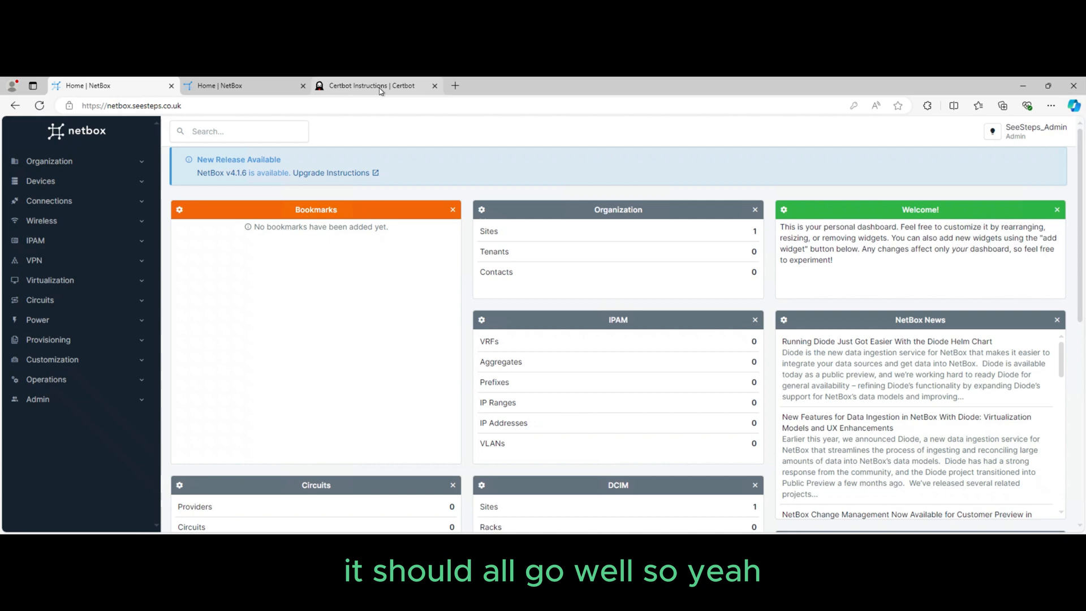
{"action": "left_click", "coordinate": [374, 85]}
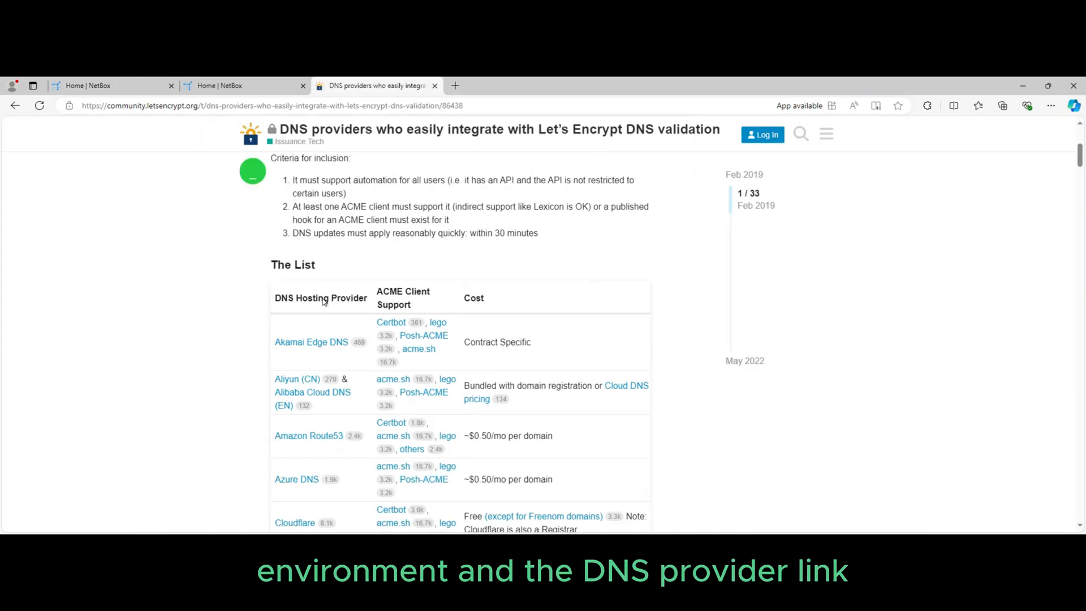
{"action": "scroll", "scroll_direction": "down", "scroll_amount": 3}
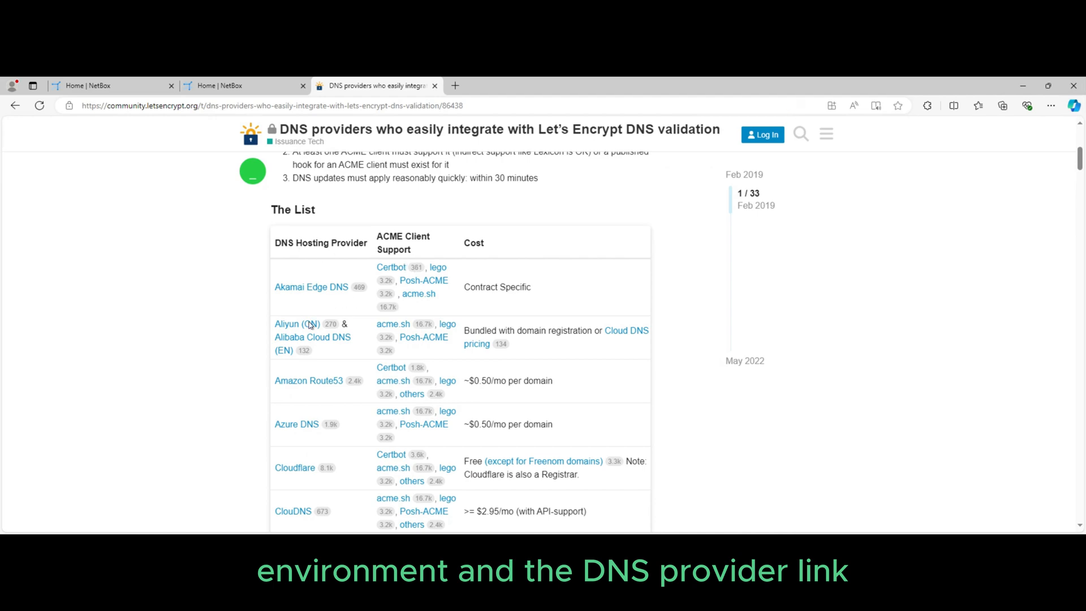
{"action": "scroll", "scroll_direction": "down", "scroll_amount": 3}
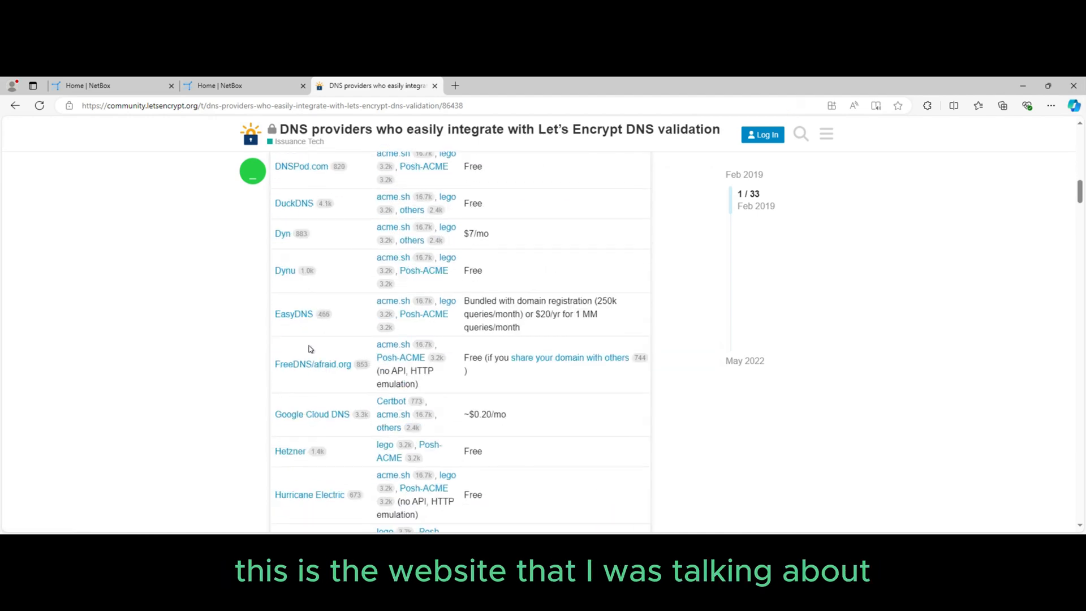